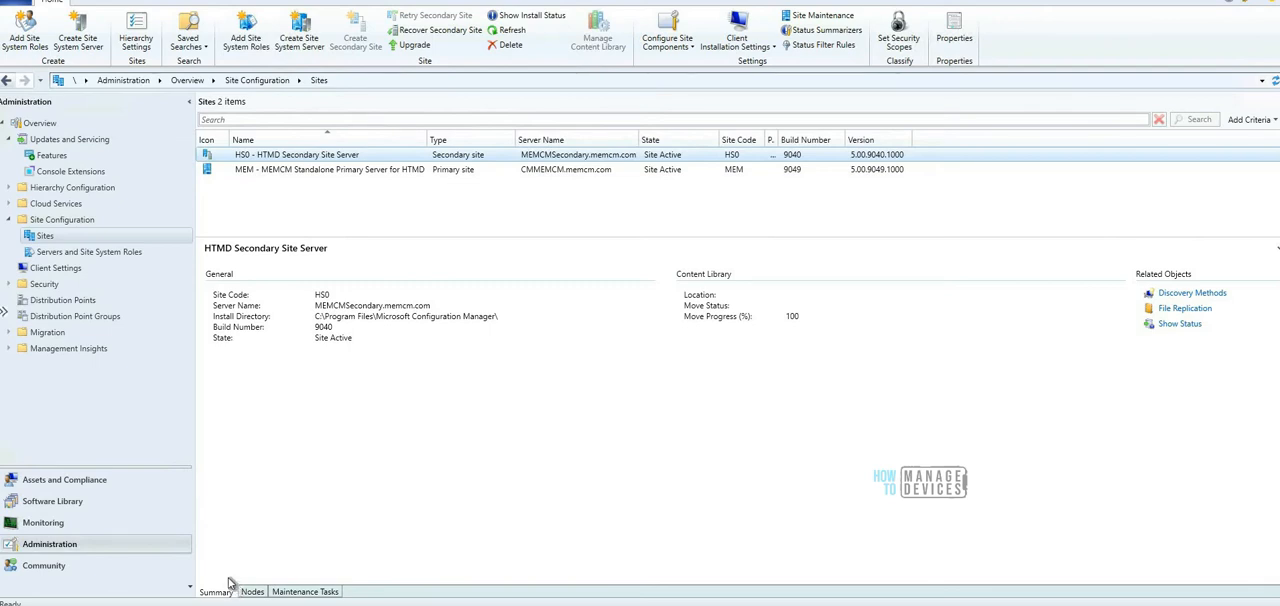
mouse_move(280, 280)
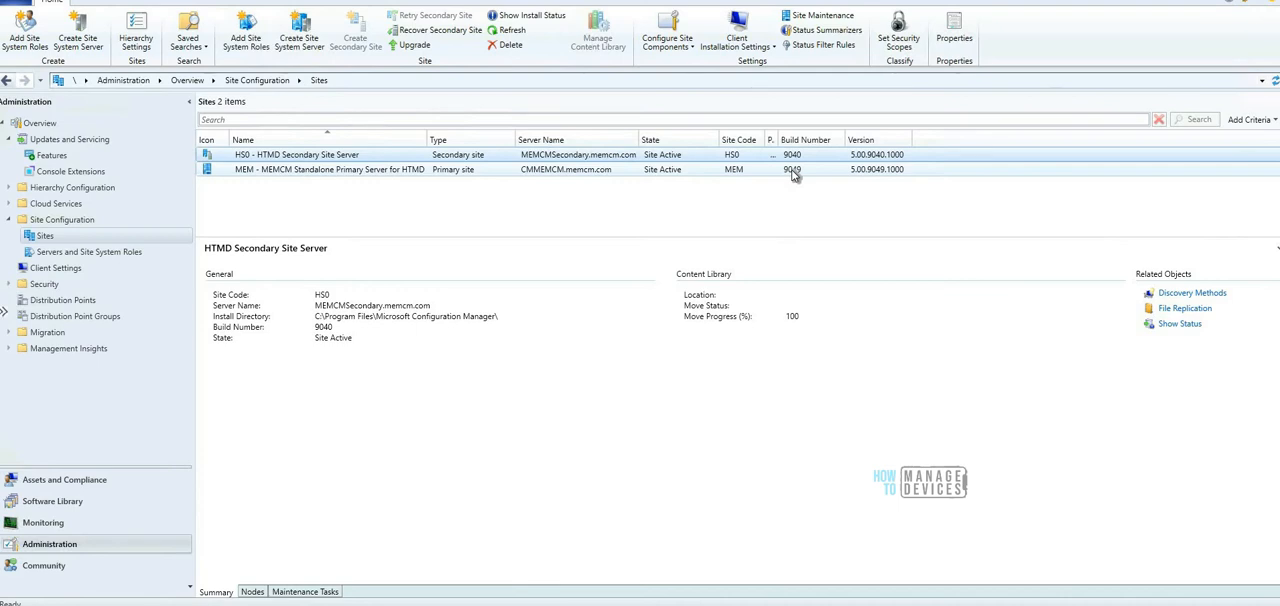
mouse_move(712, 176)
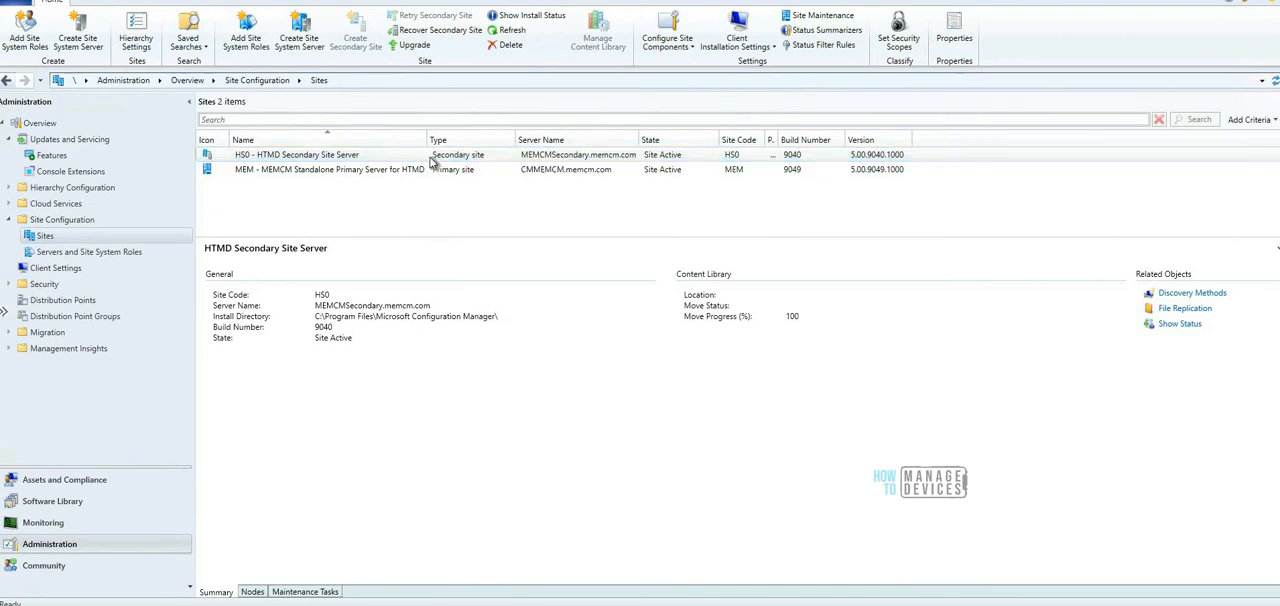
Step: Select secondary site HS0 in the Sites list and choose Upgrade from its context menu
click(296, 154)
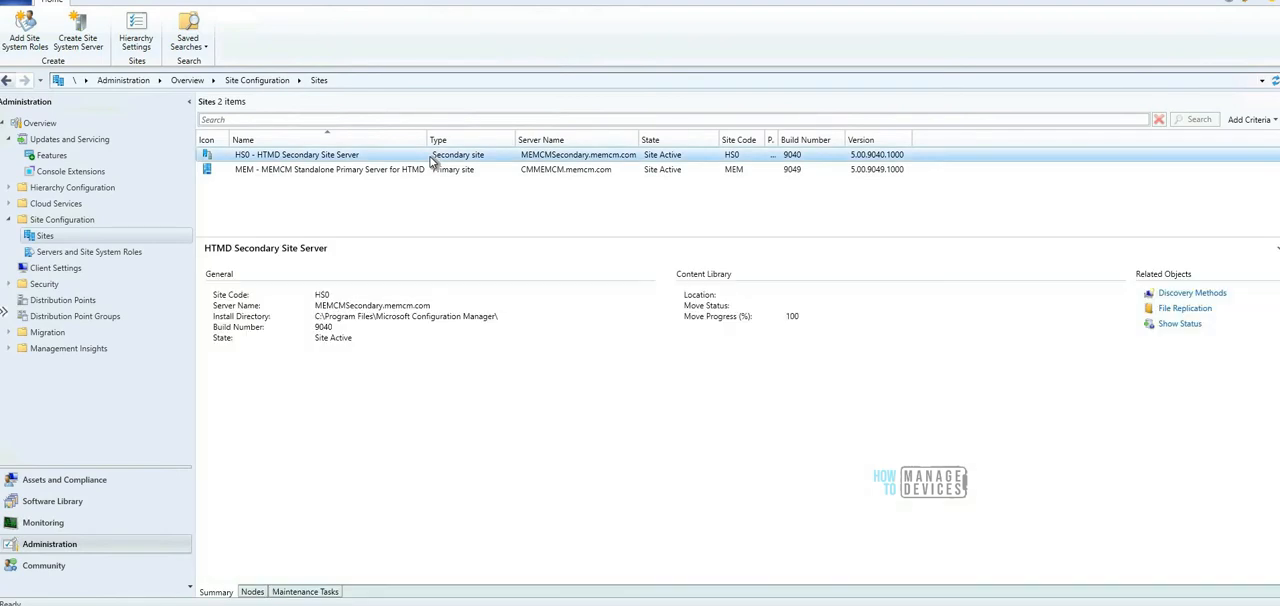
click(296, 154)
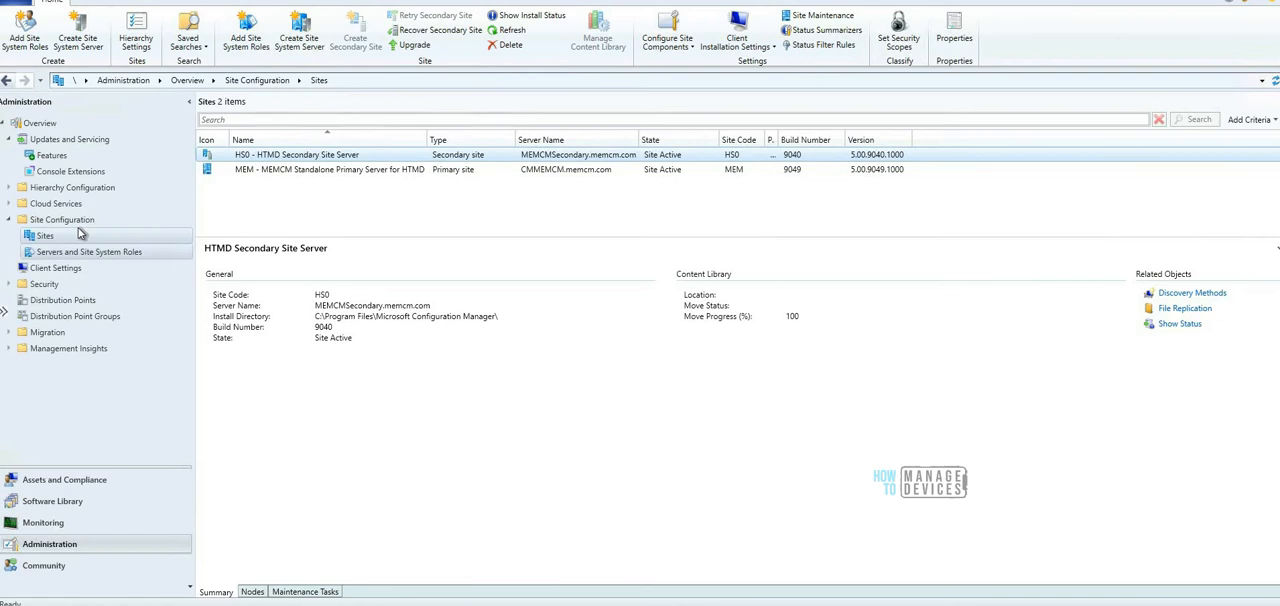
mouse_move(44, 244)
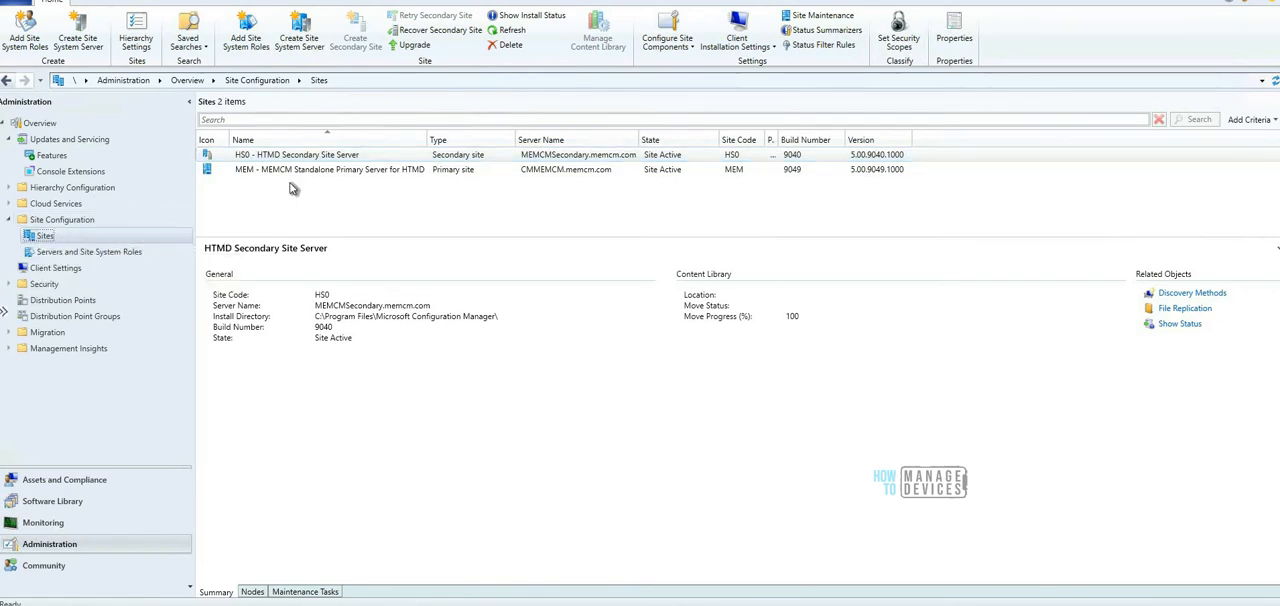
click(296, 154)
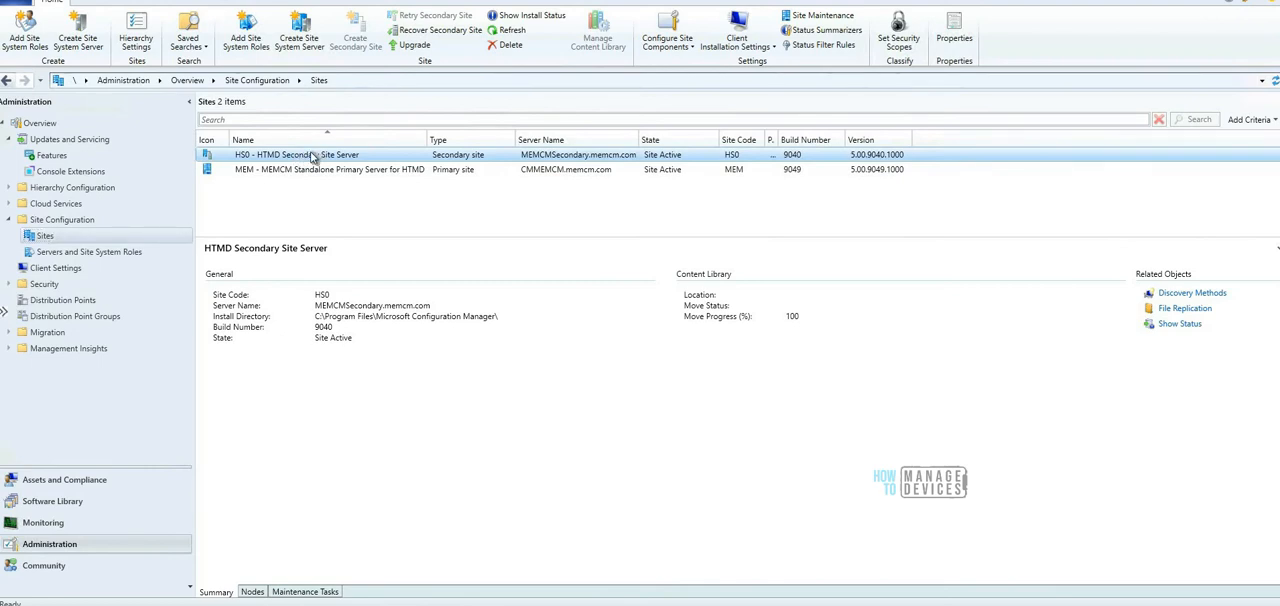
right_click(296, 154)
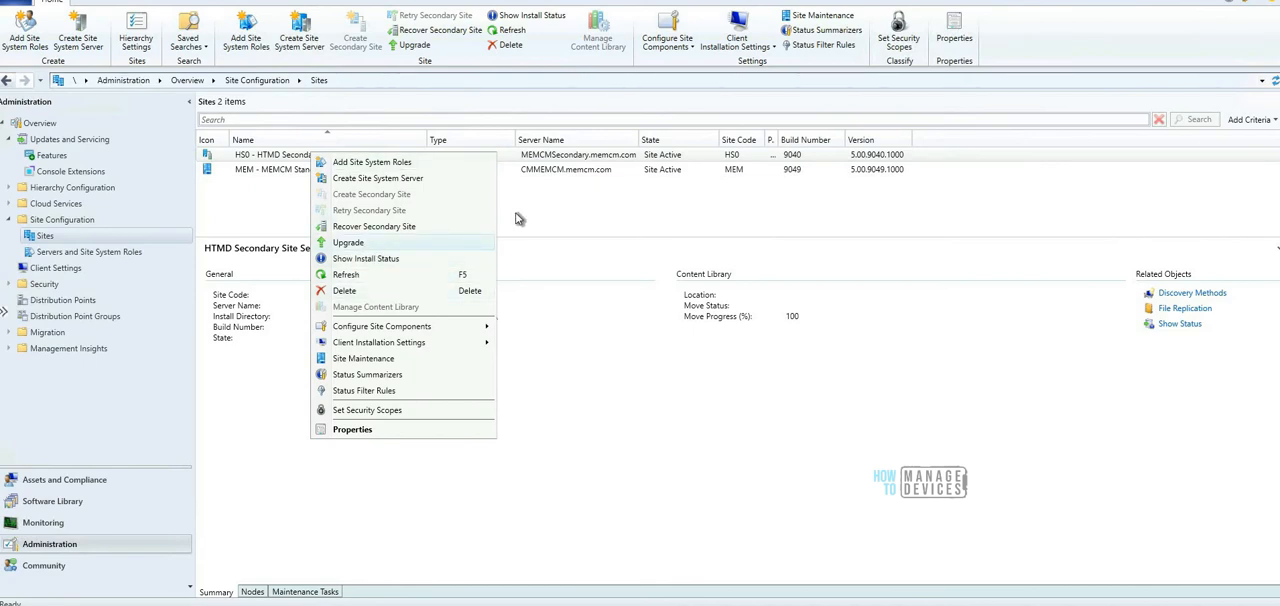
click(520, 218)
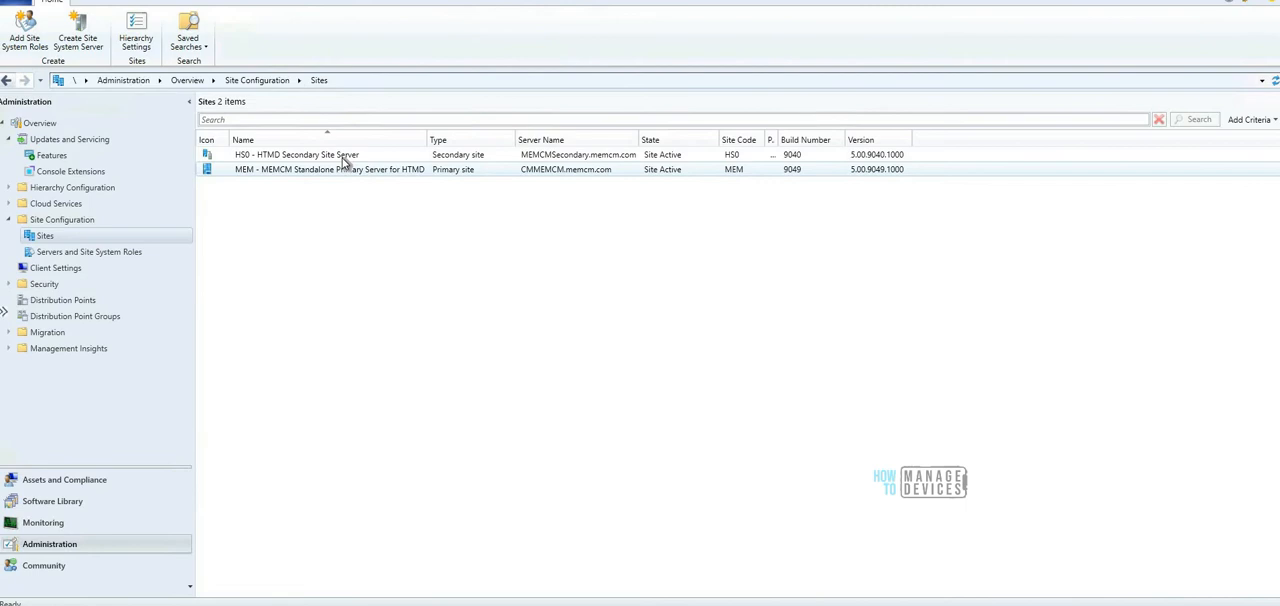
click(296, 154)
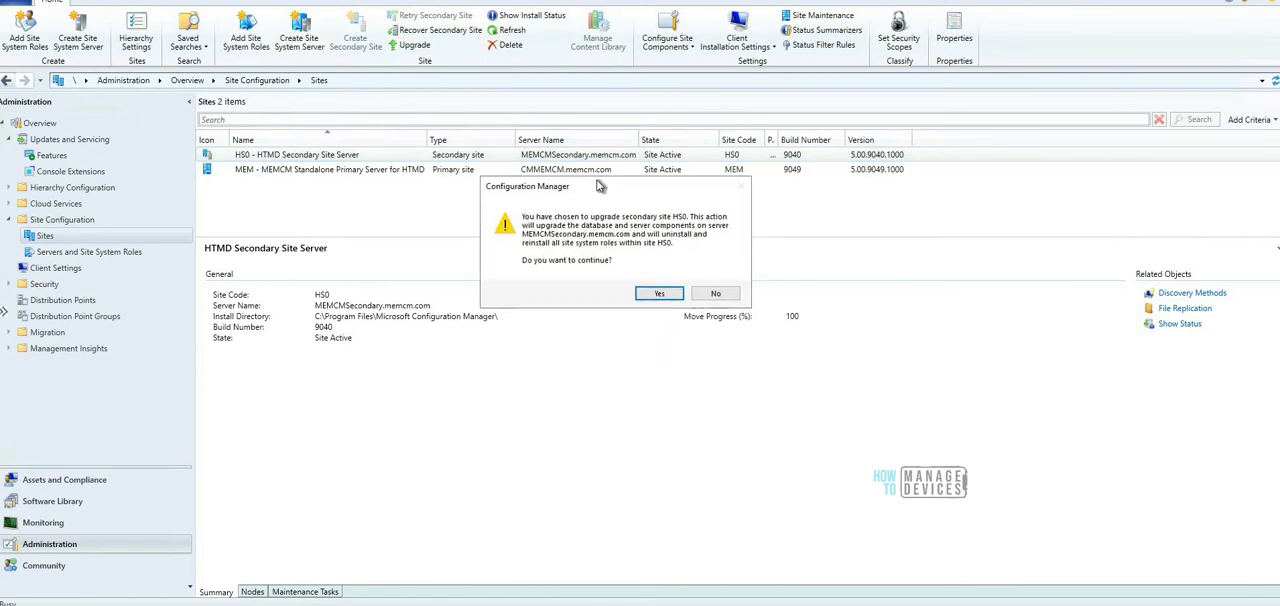
mouse_move(560, 212)
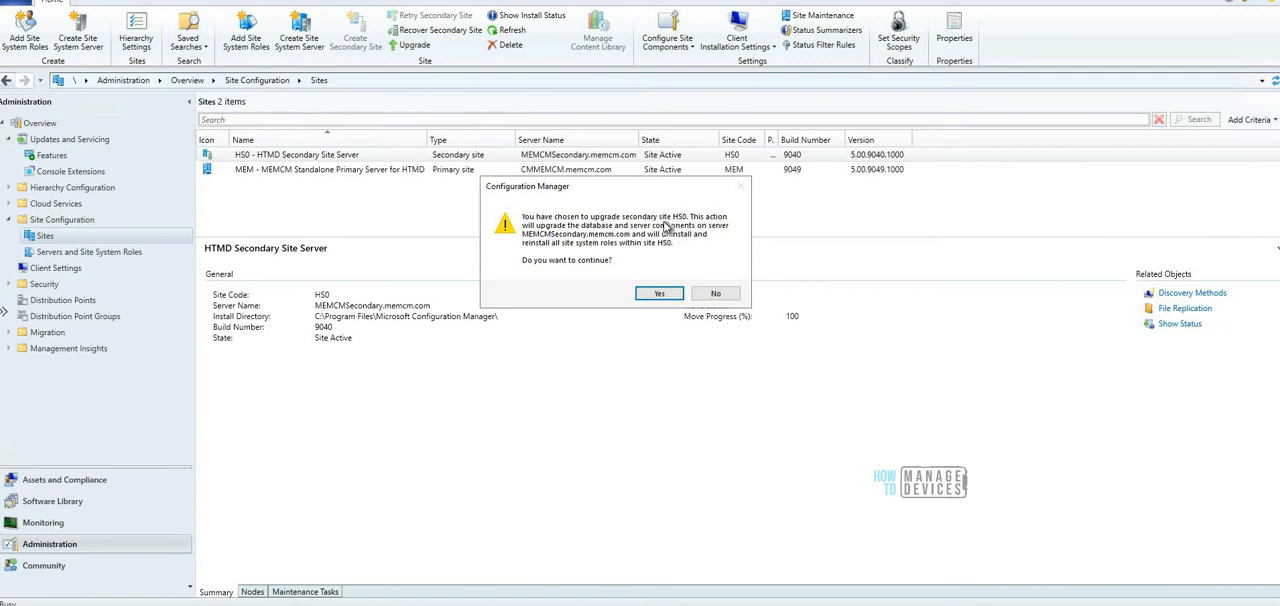
mouse_move(678, 222)
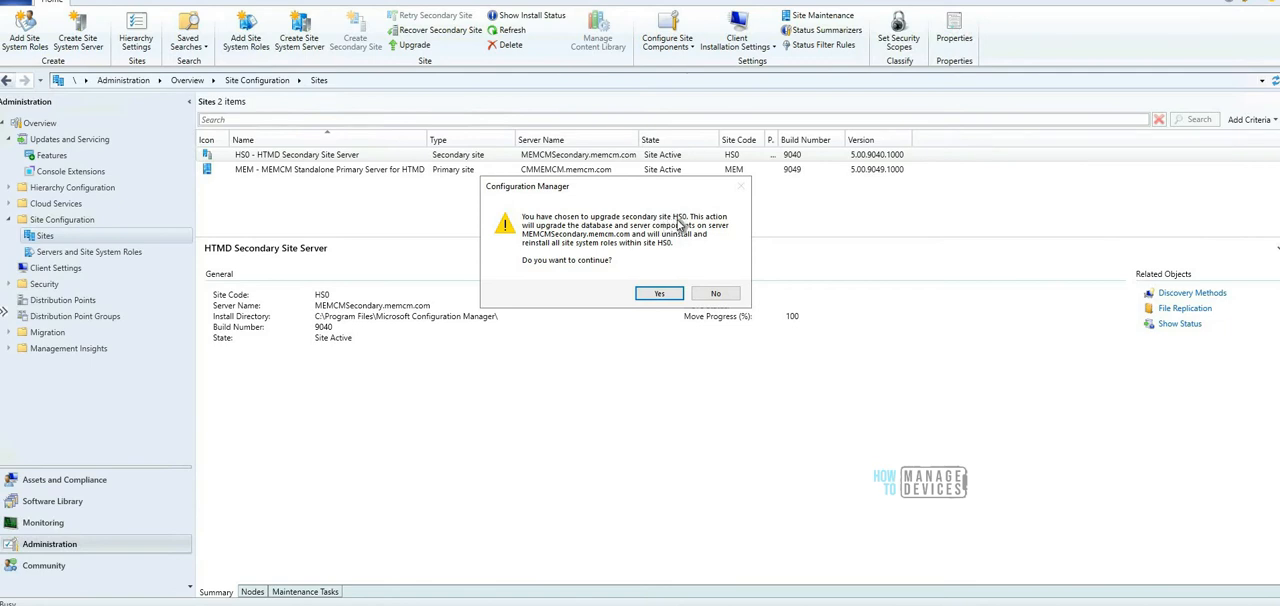
mouse_move(688, 224)
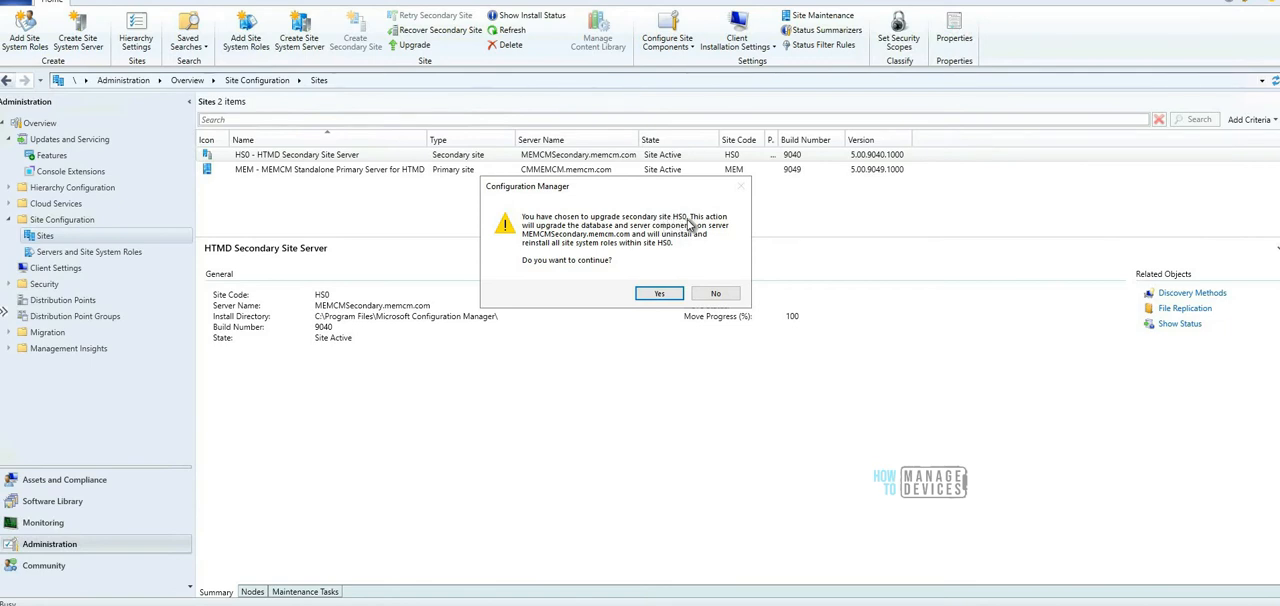
mouse_move(544, 240)
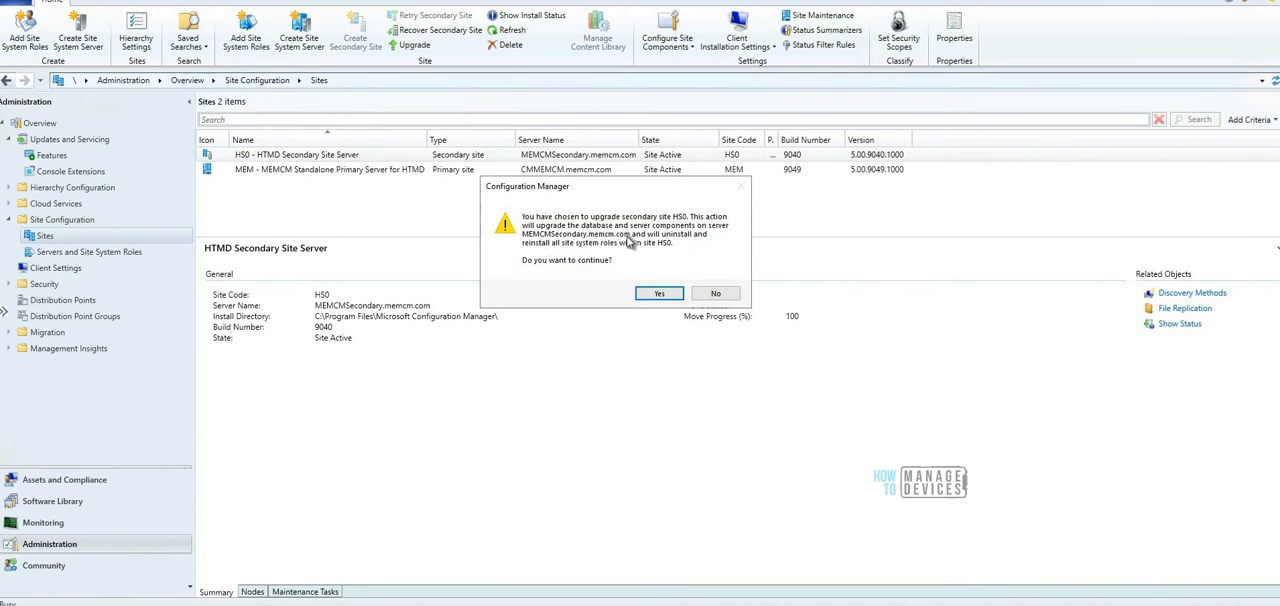
mouse_move(700, 248)
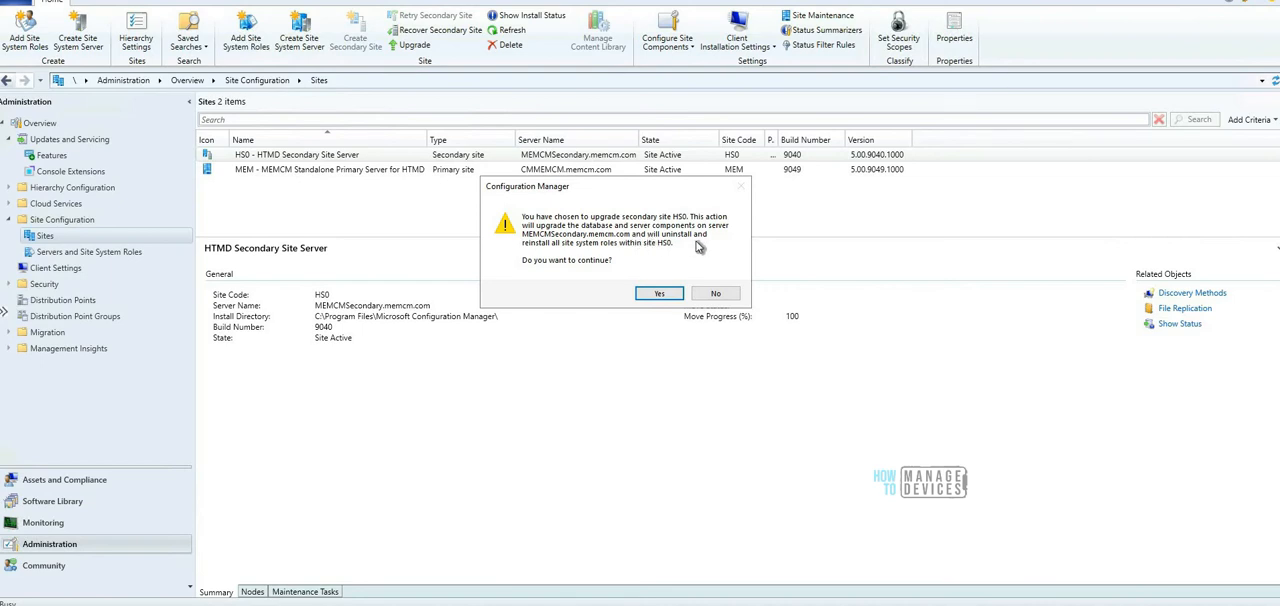
mouse_move(632, 252)
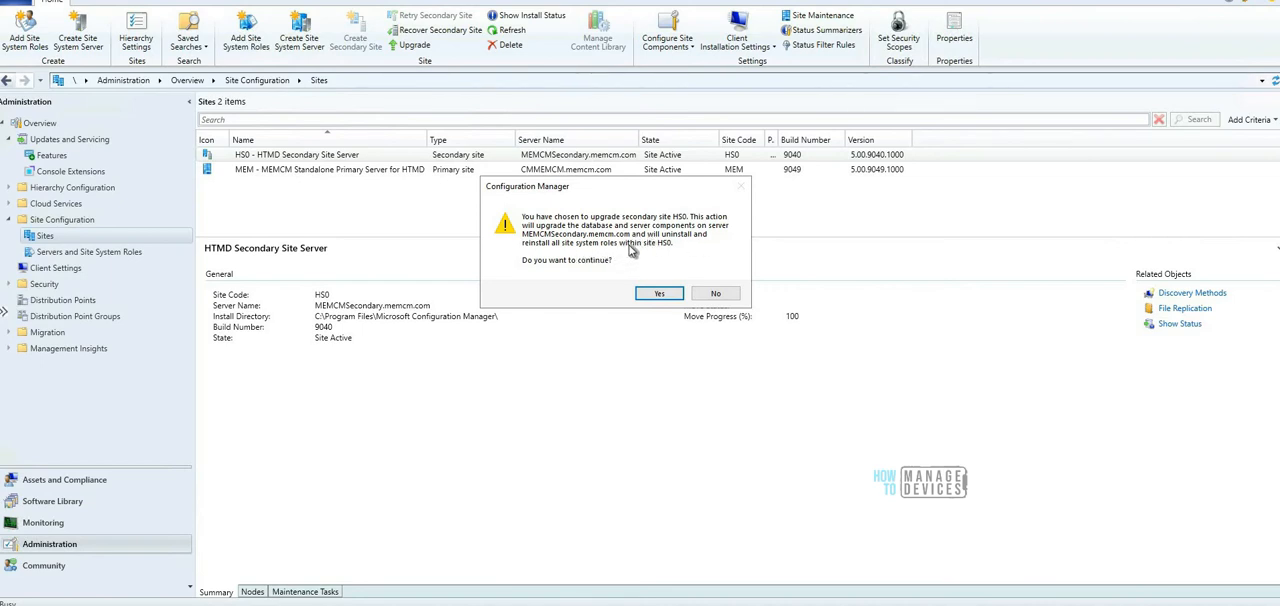
mouse_move(656, 208)
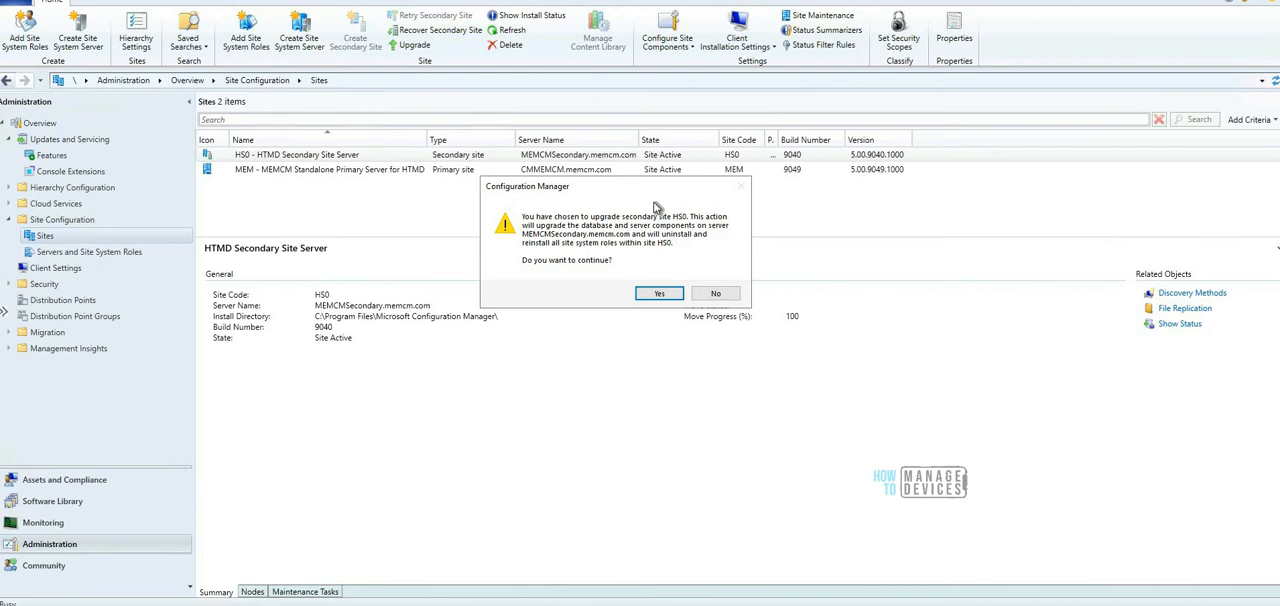
mouse_move(658, 268)
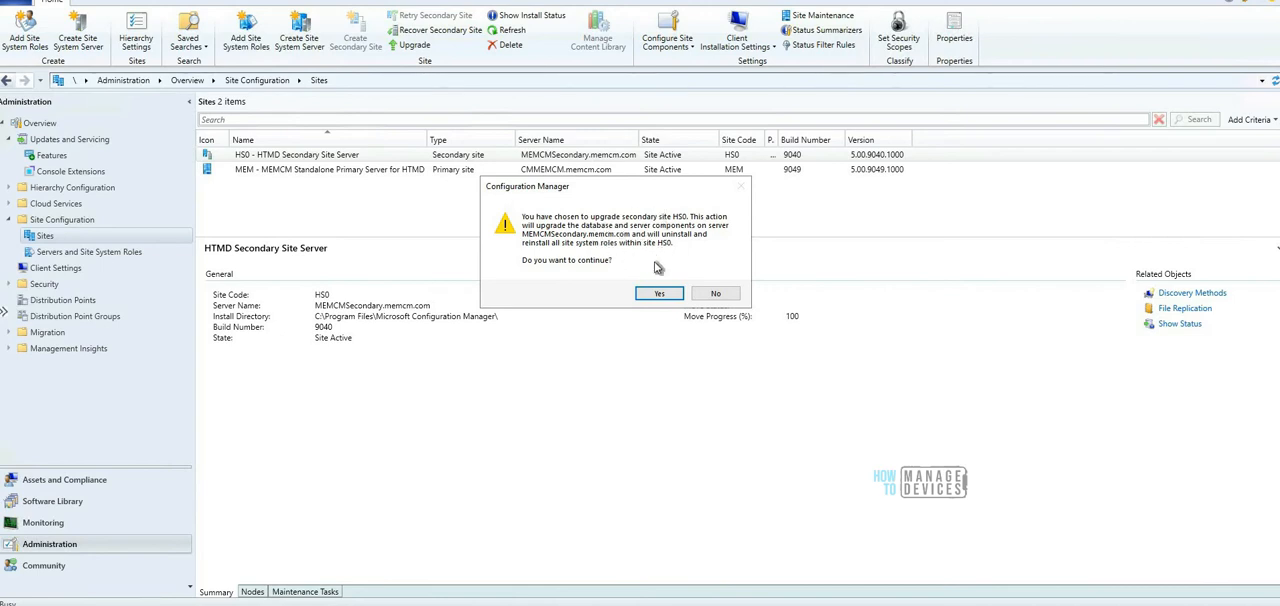
mouse_move(556, 280)
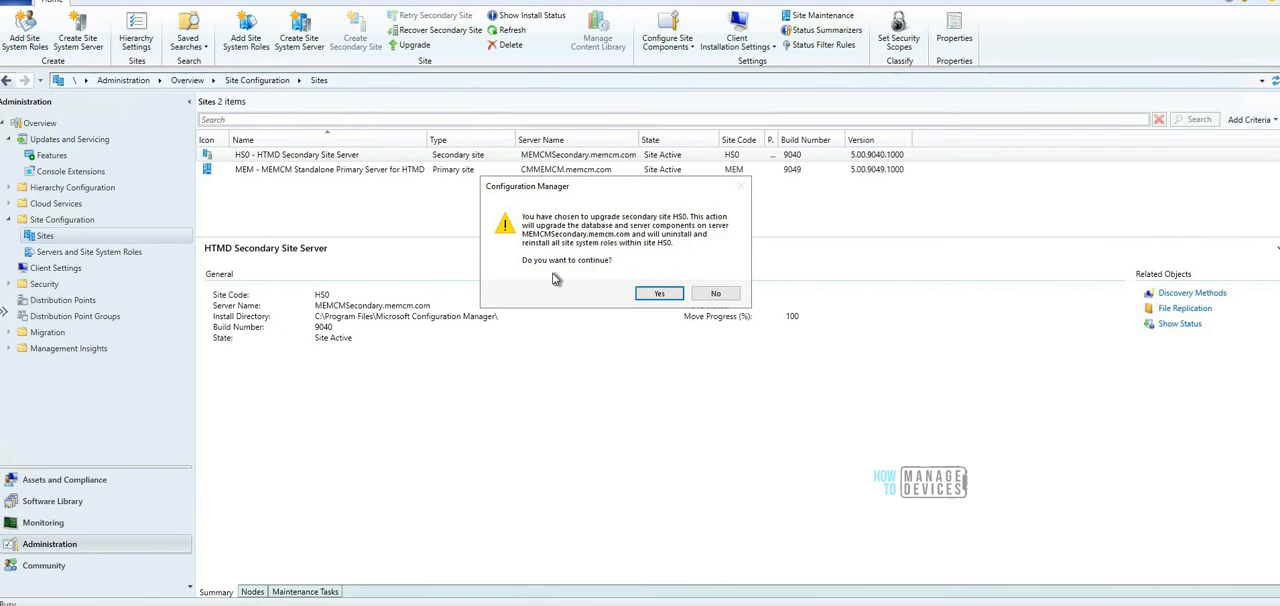
mouse_move(630, 274)
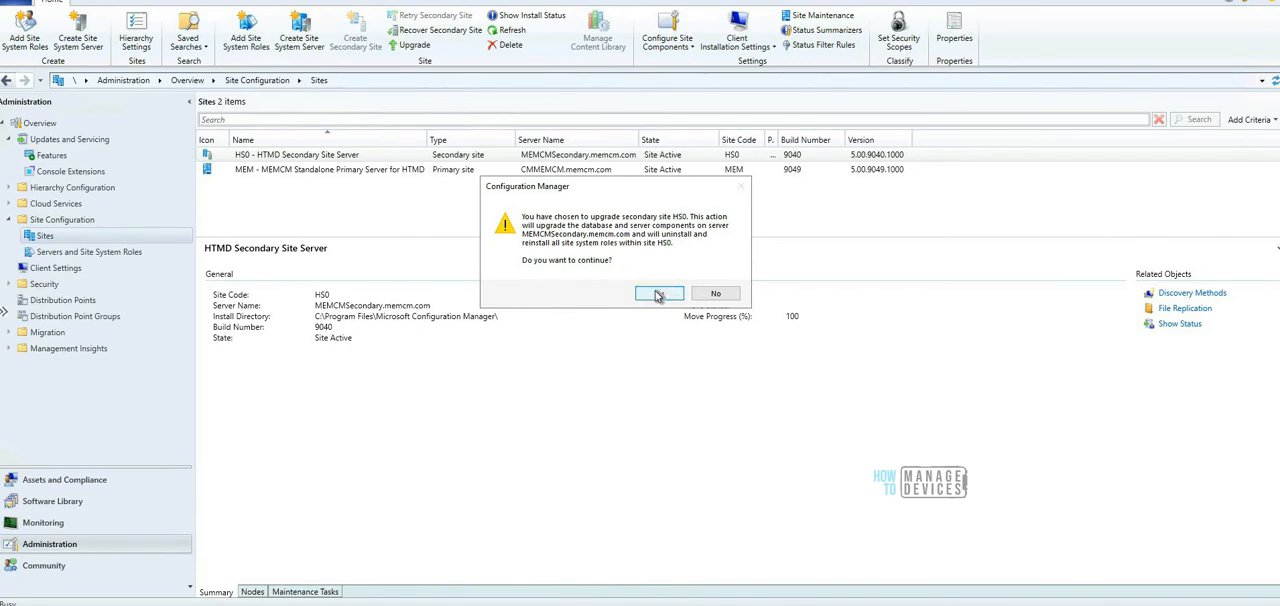
Step: Confirm the HS0 upgrade with Yes, then review its installation status with passed prerequisite checks
click(658, 292)
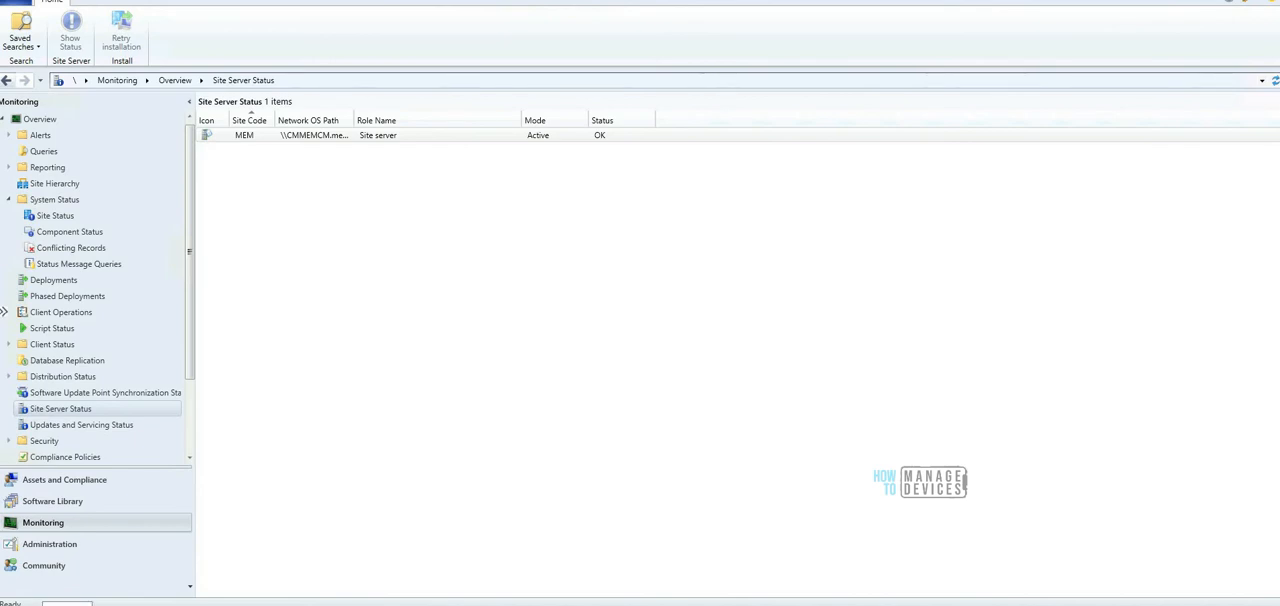
click(48, 544)
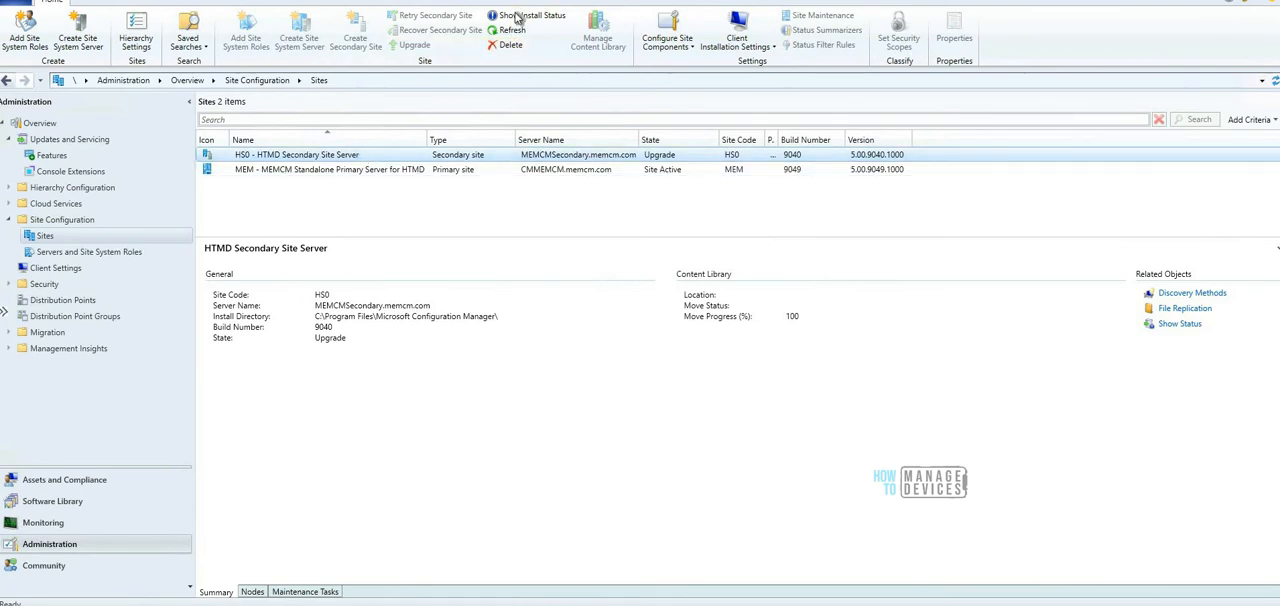
click(532, 16)
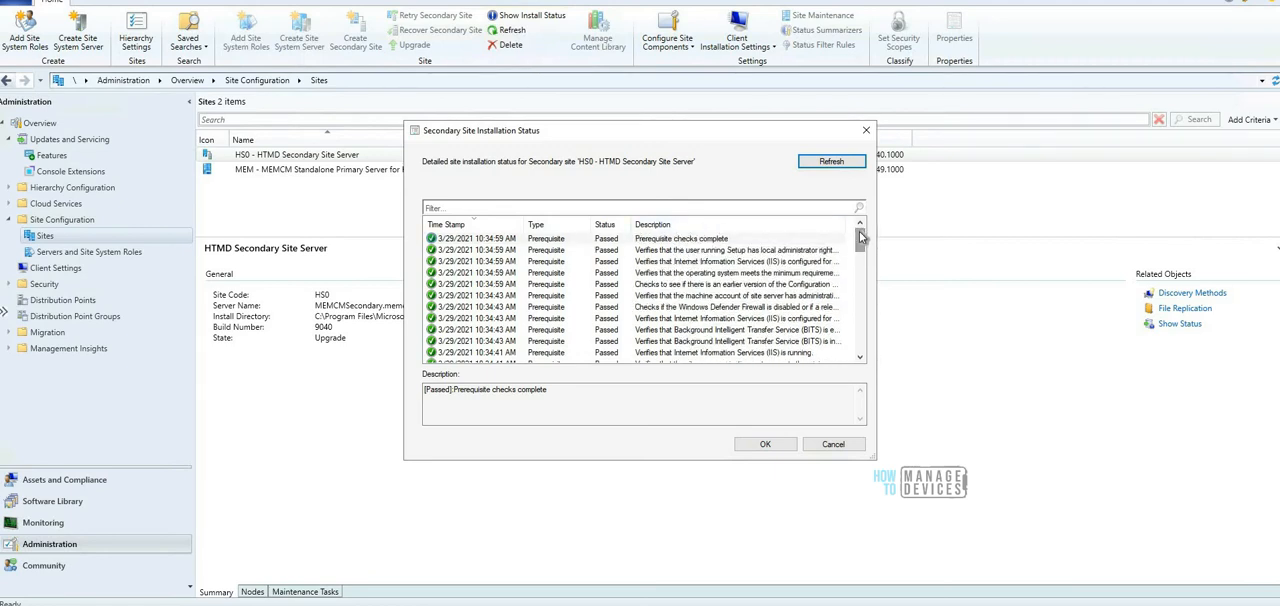
scroll(down, 3)
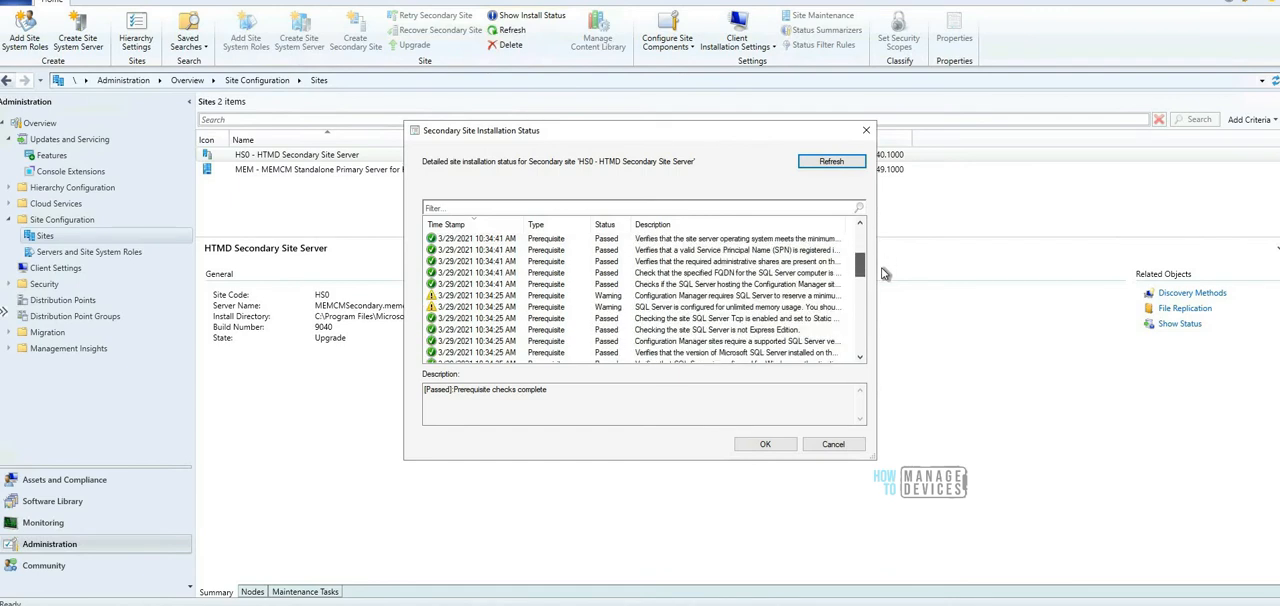
scroll(down, 3)
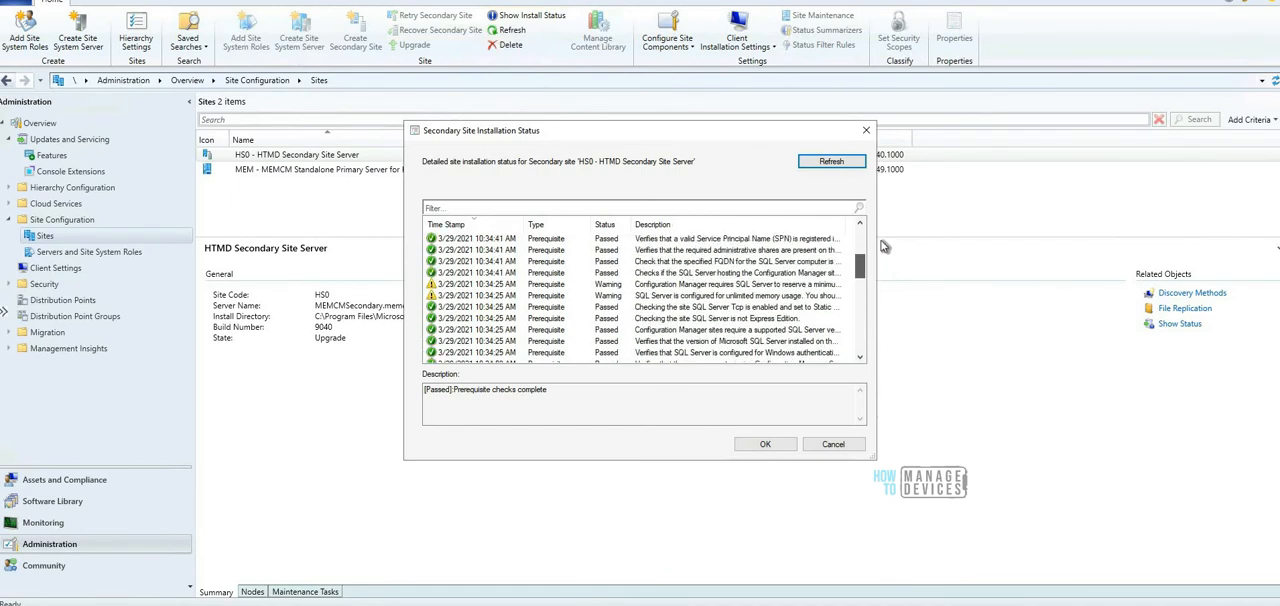
scroll(down, 3)
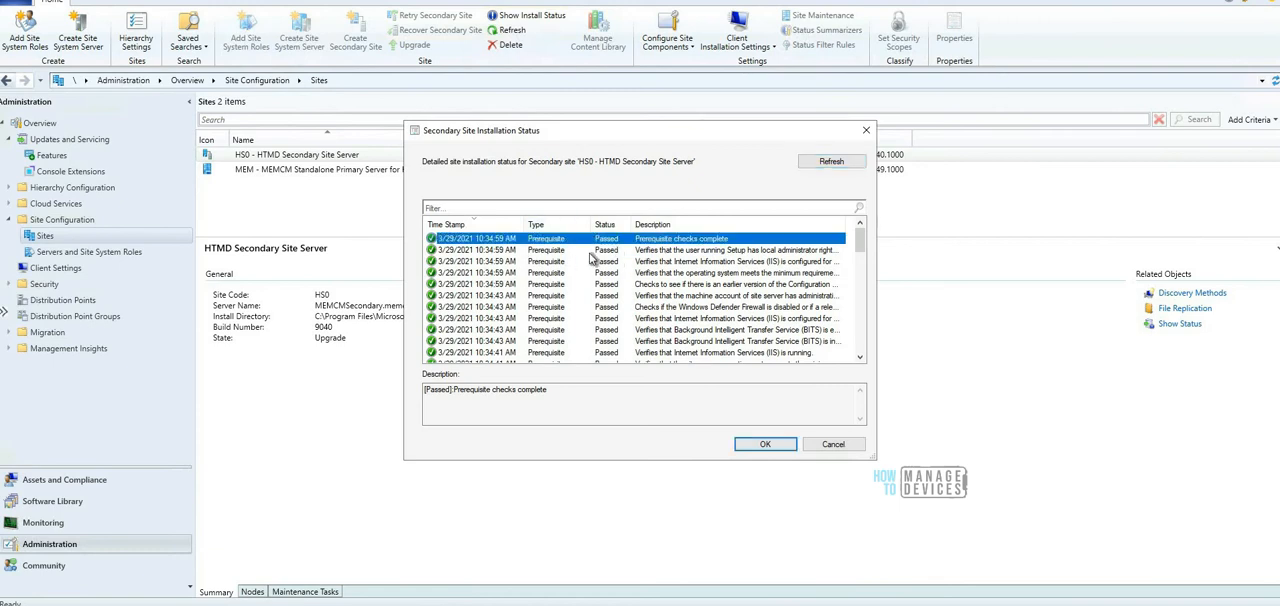
mouse_move(738, 390)
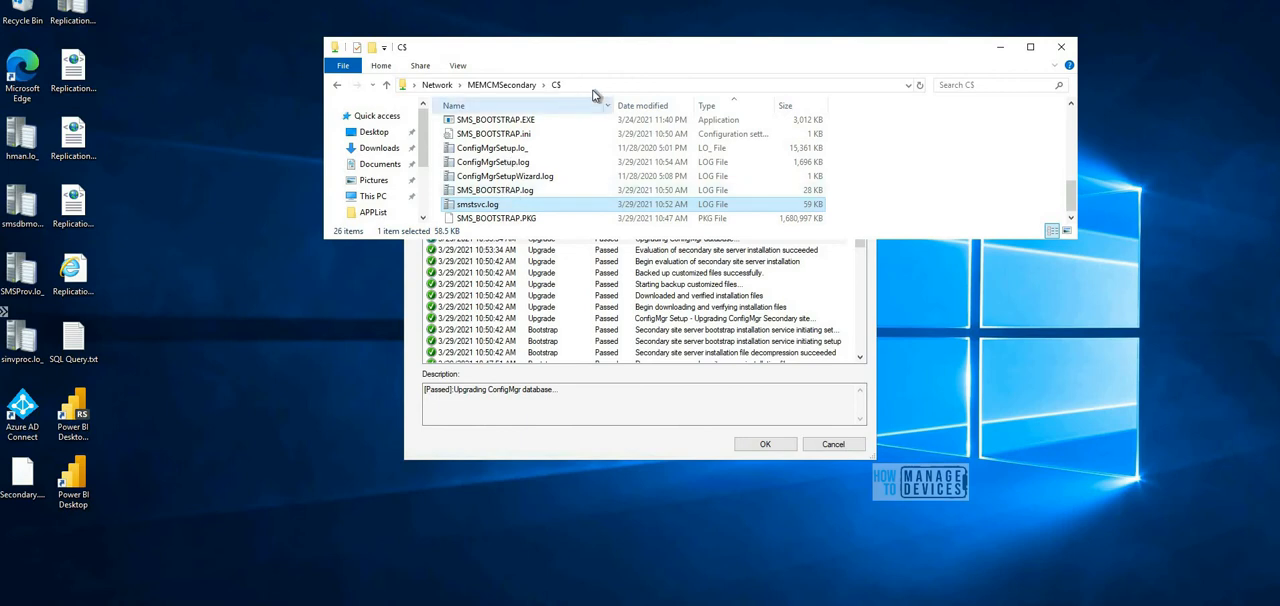
mouse_move(516, 170)
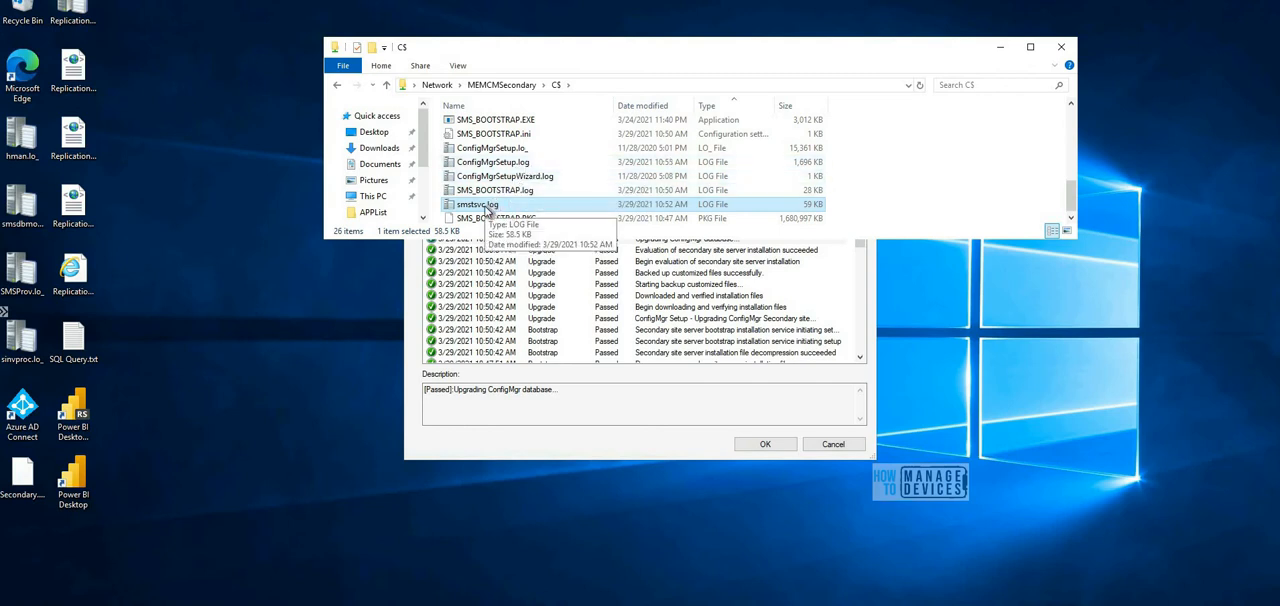
mouse_move(528, 208)
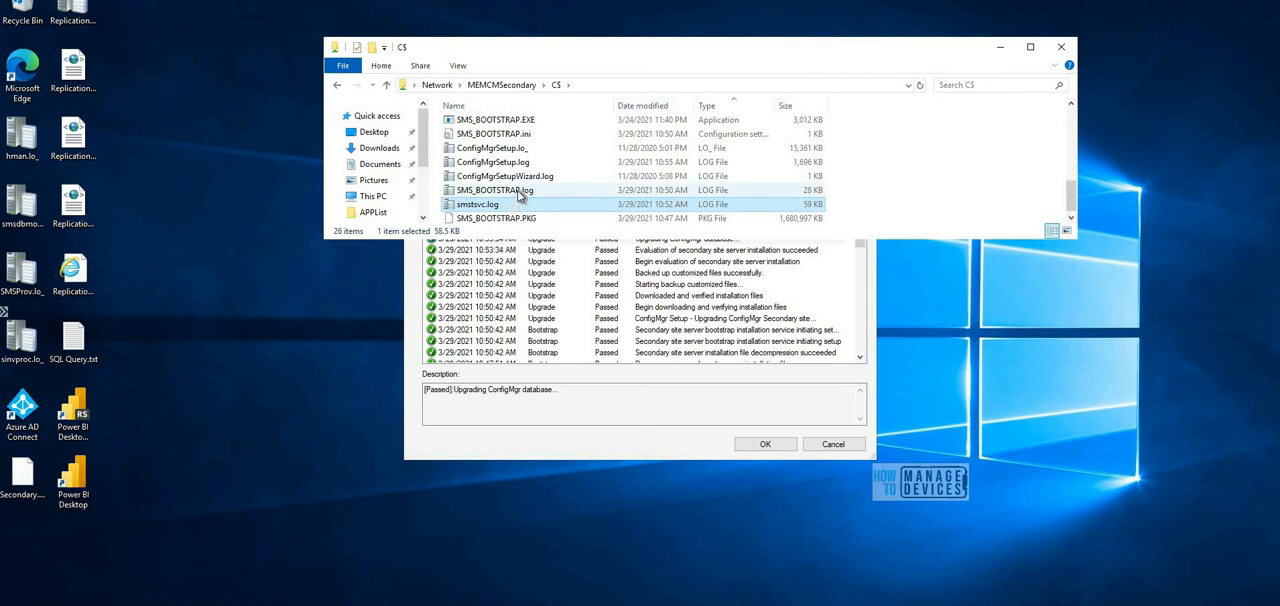
mouse_move(492, 190)
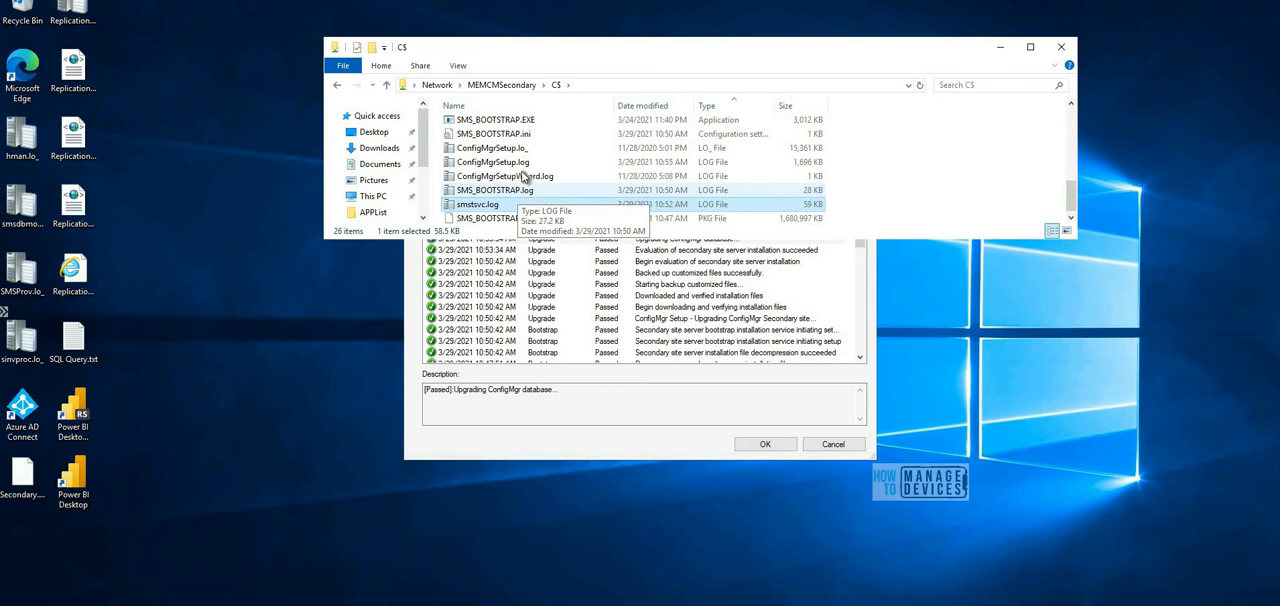
Step: Open ConfigMgrSetup.log in CMTrace and review the database upgrade and client file copy entries
click(492, 162)
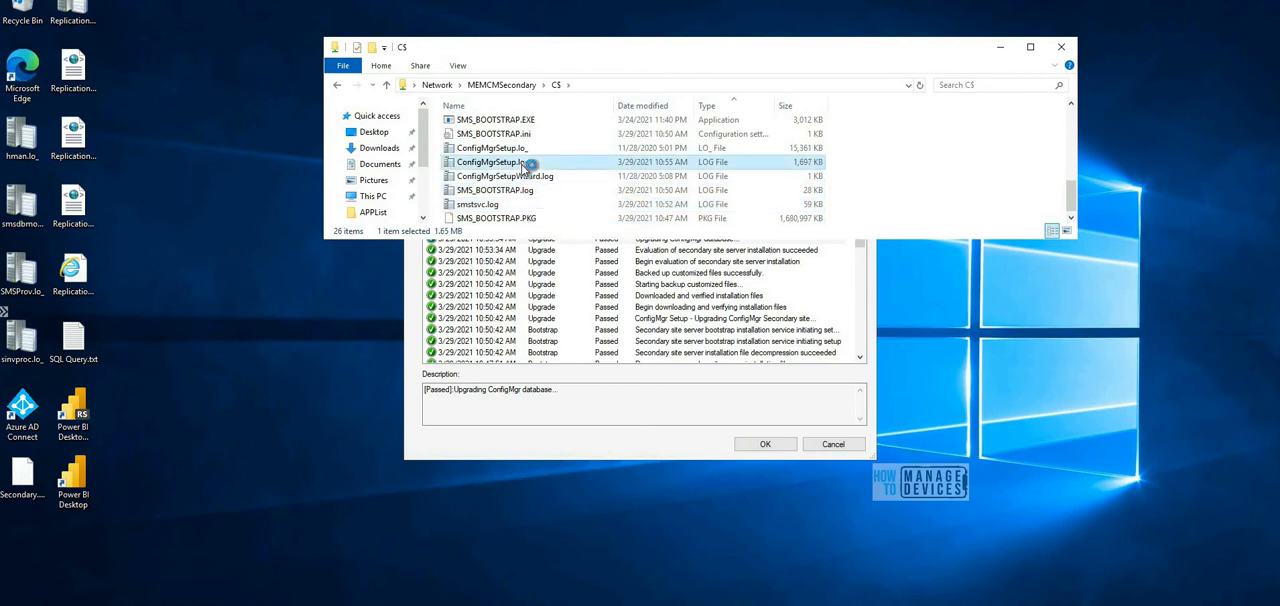
double_click(492, 160)
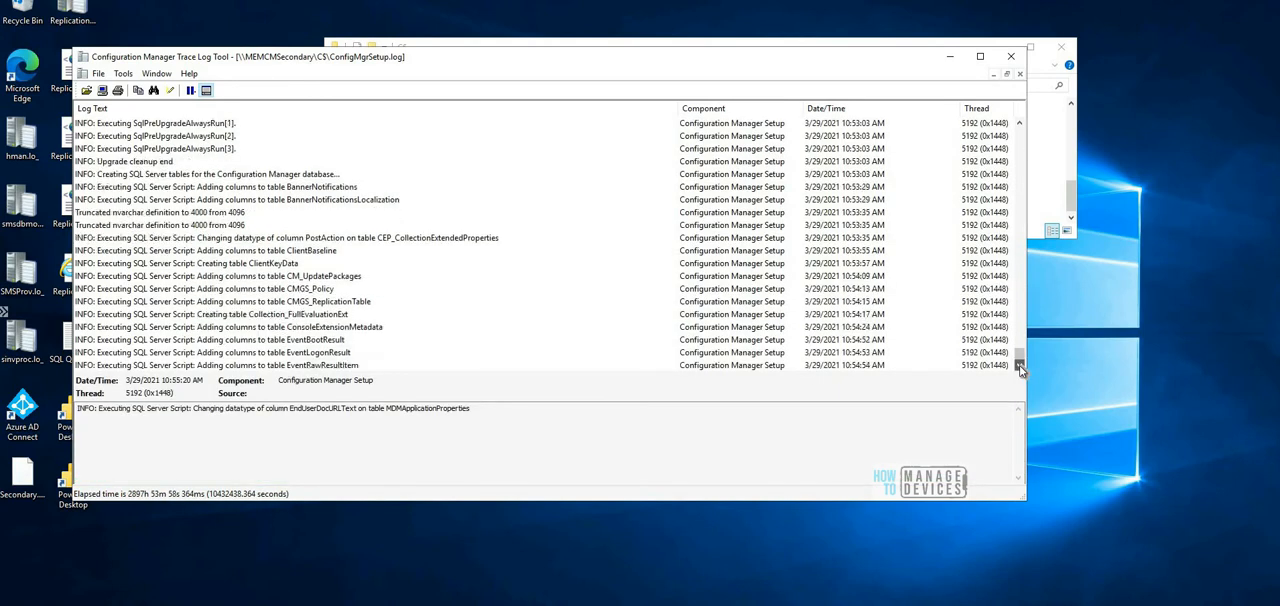
scroll(down, 3)
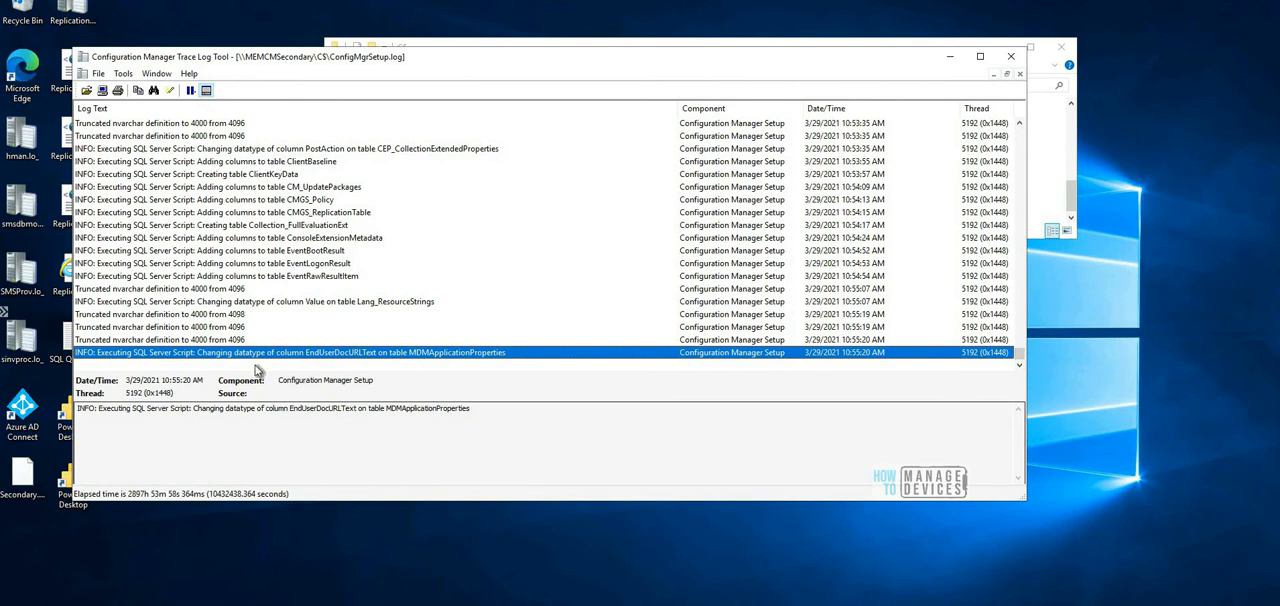
mouse_move(296, 356)
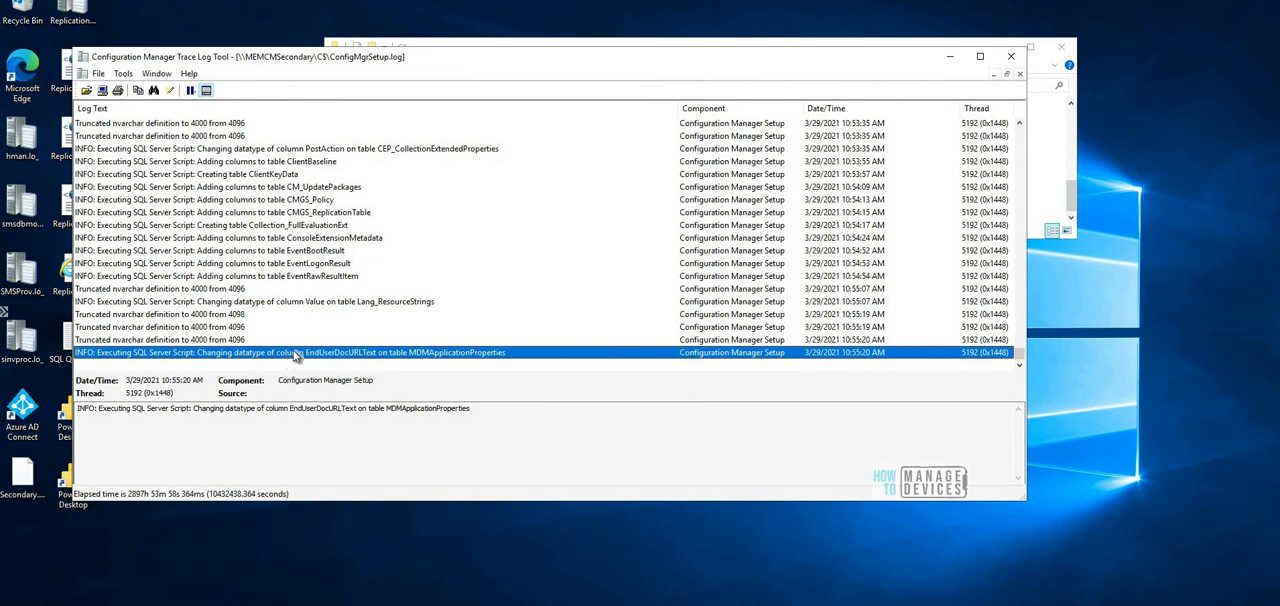
mouse_move(450, 352)
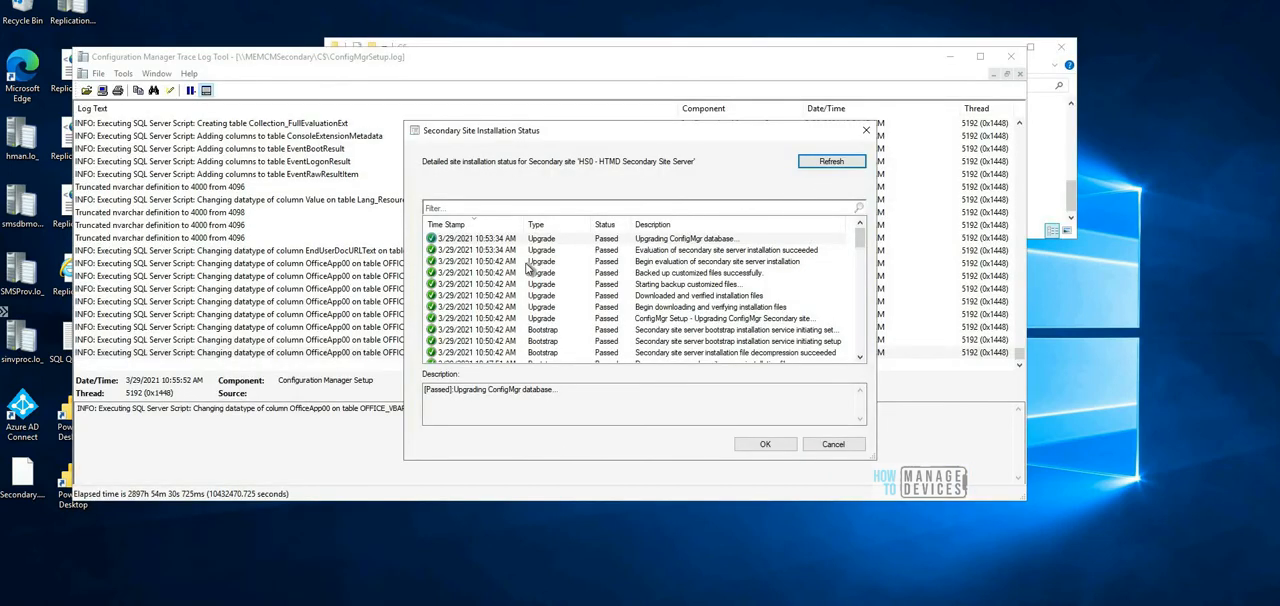
mouse_move(670, 248)
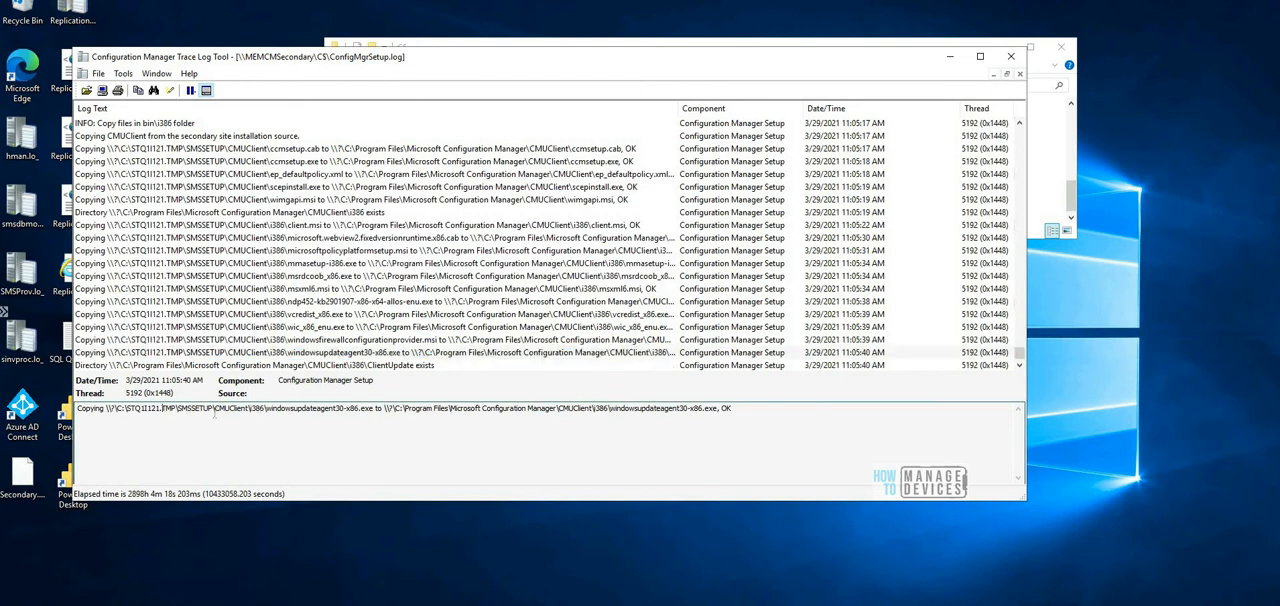
double_click(184, 408)
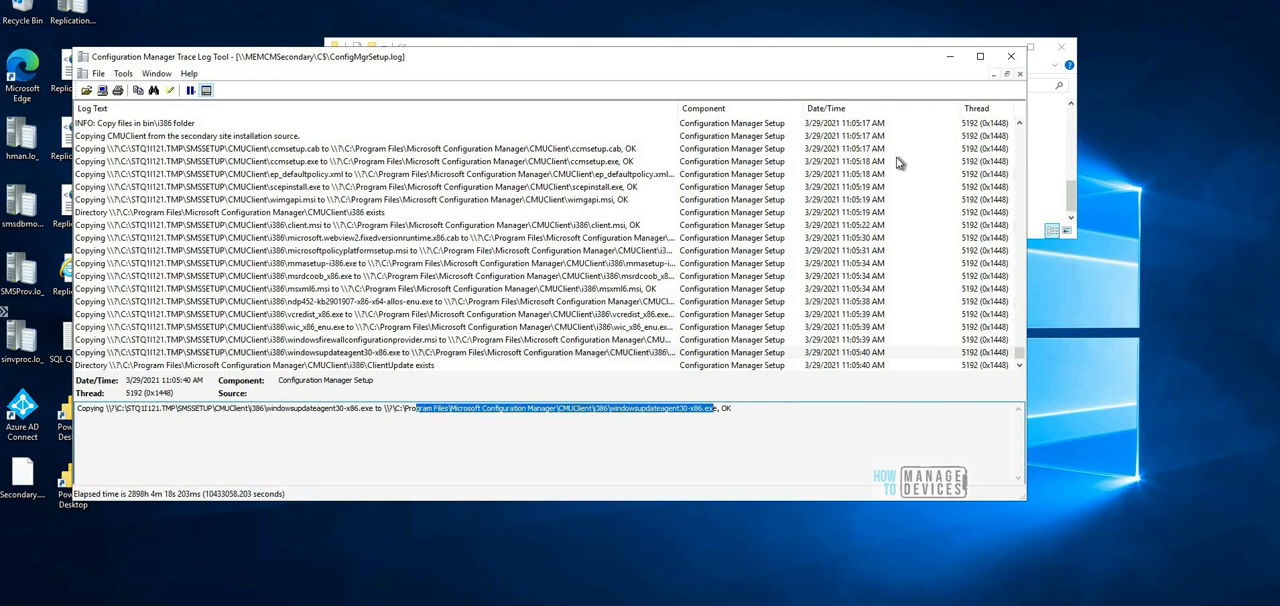
mouse_move(376, 596)
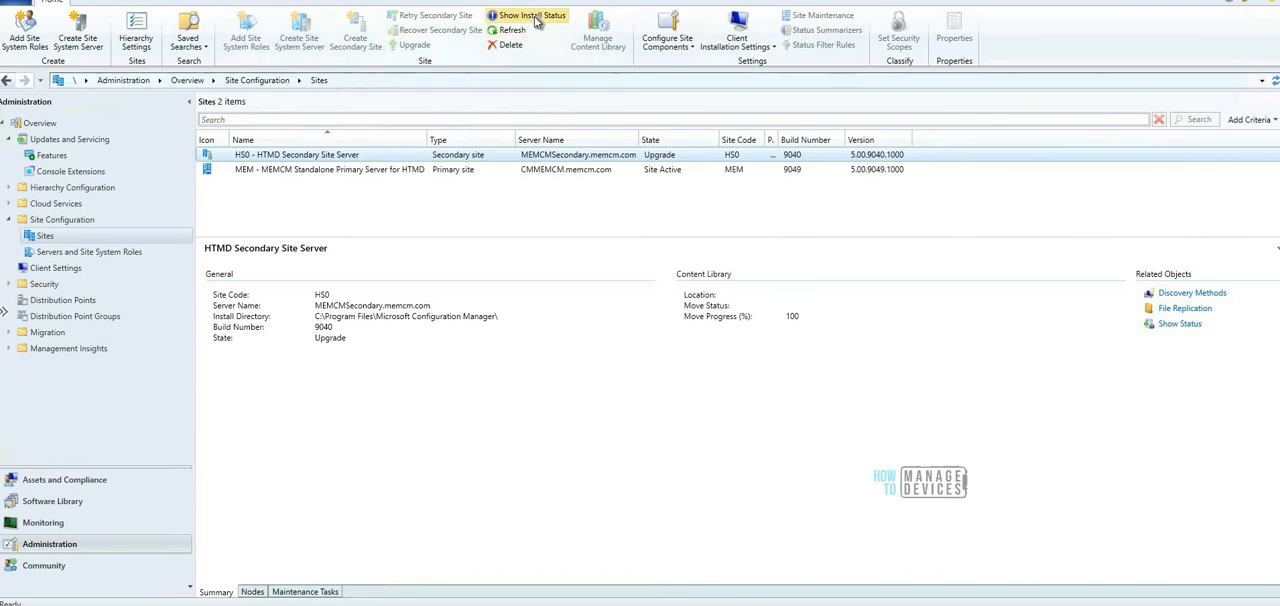
Step: Show HS0's install status, select the 'ConfigMgr database is upgraded successfully' row and refresh
click(532, 16)
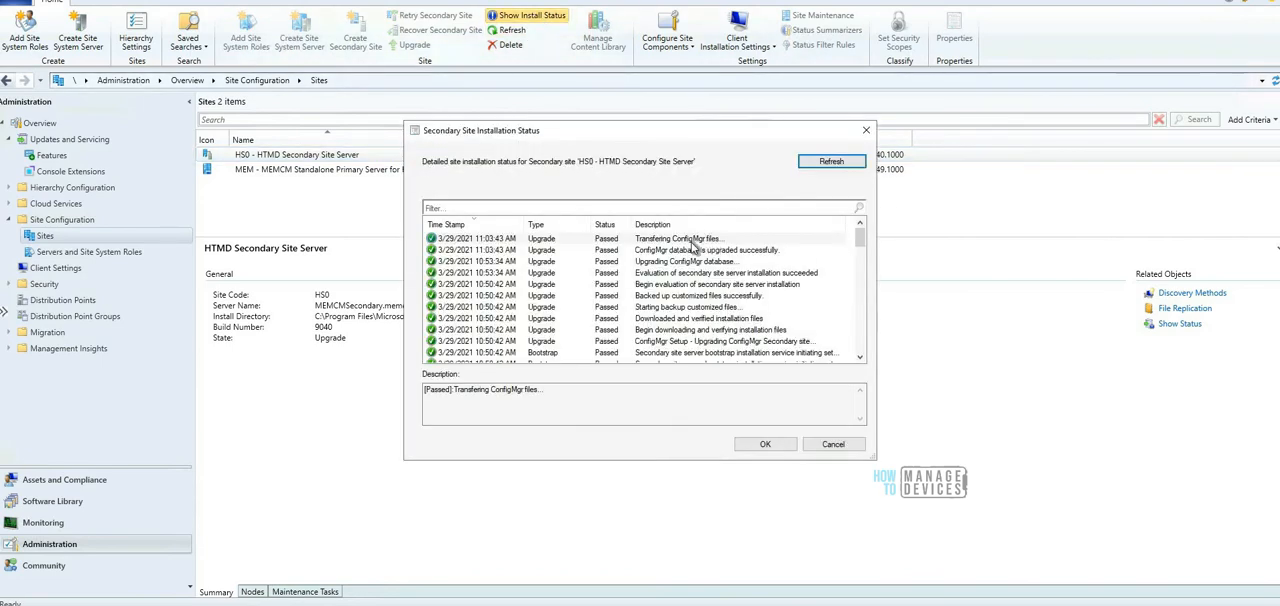
click(678, 238)
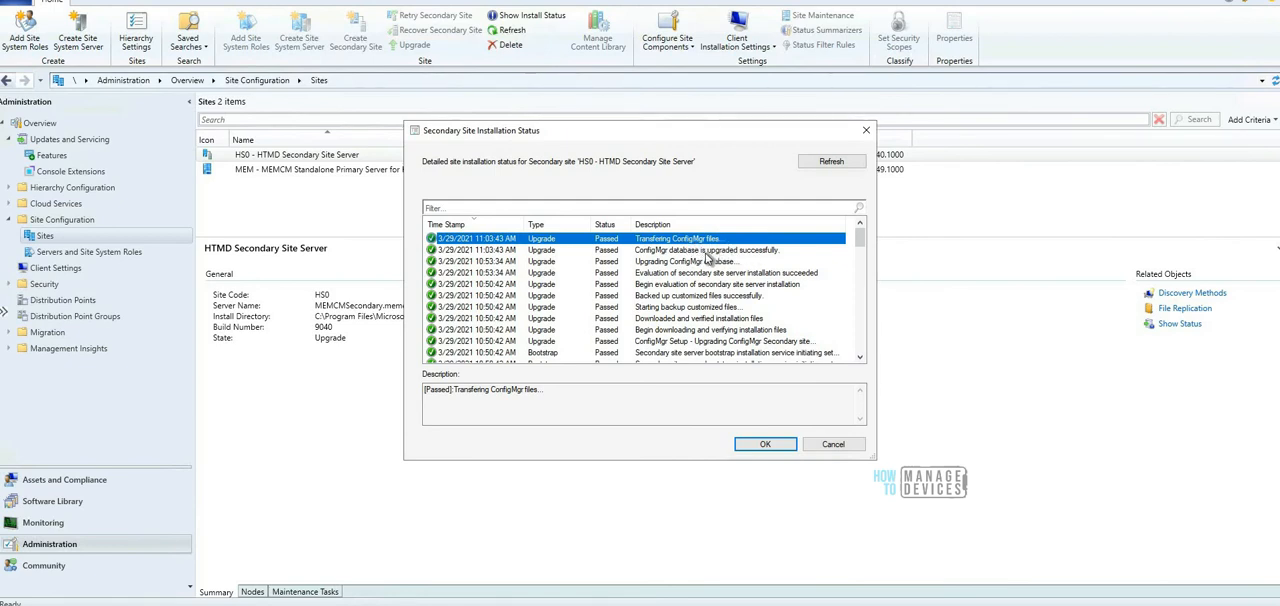
click(708, 248)
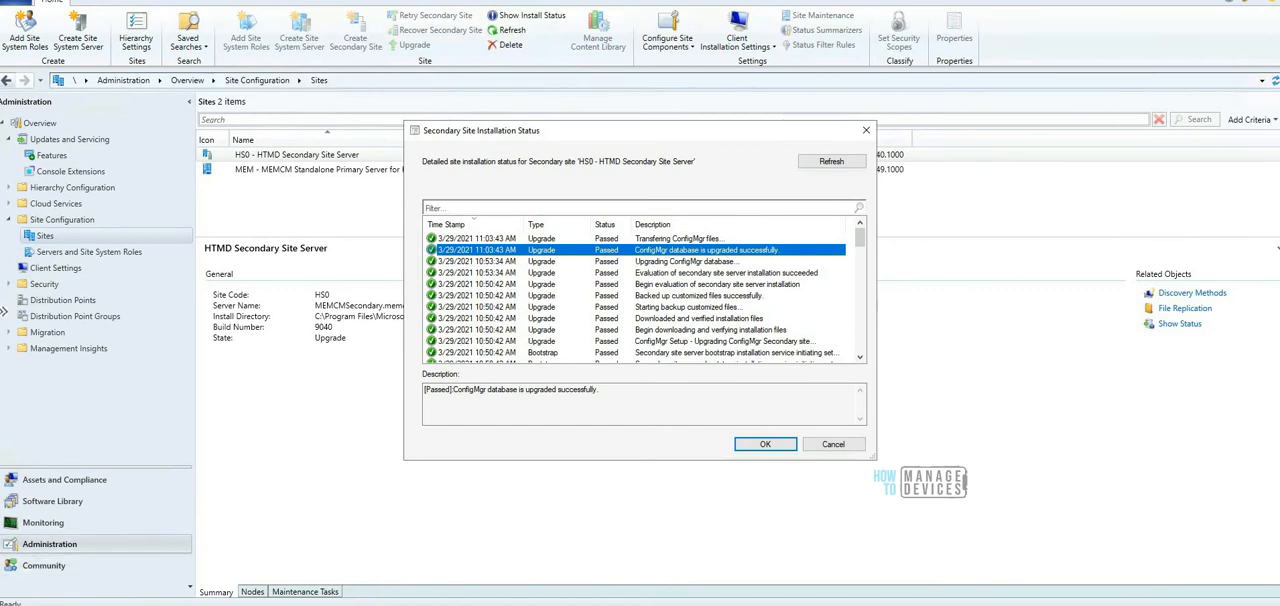
click(832, 160)
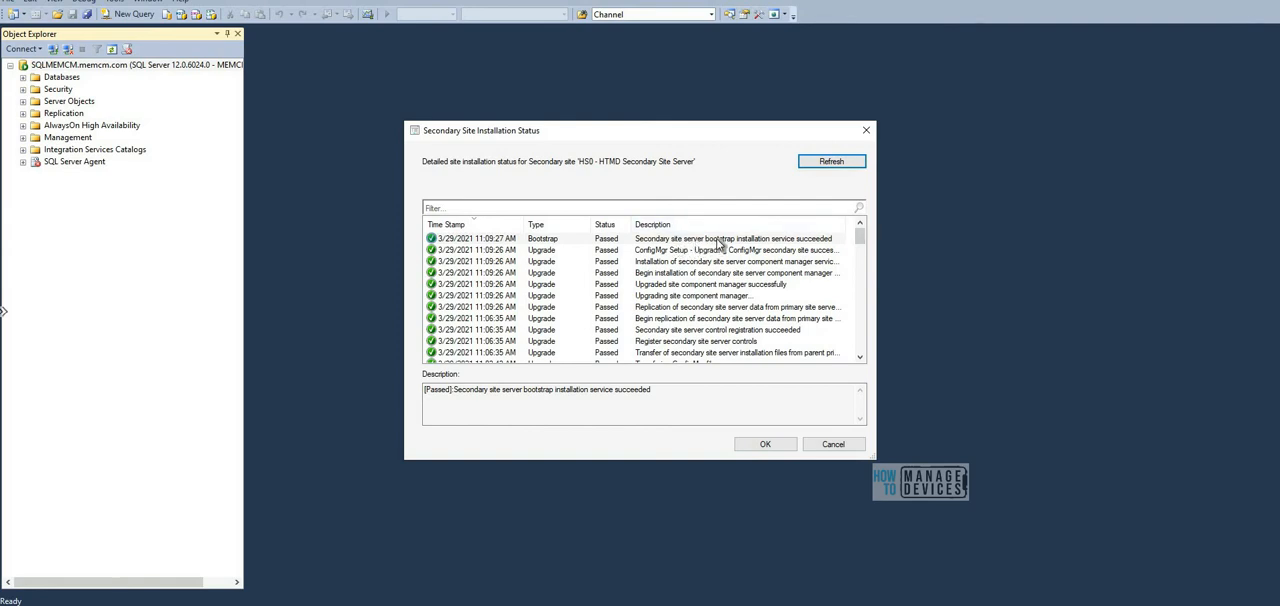
mouse_move(790, 240)
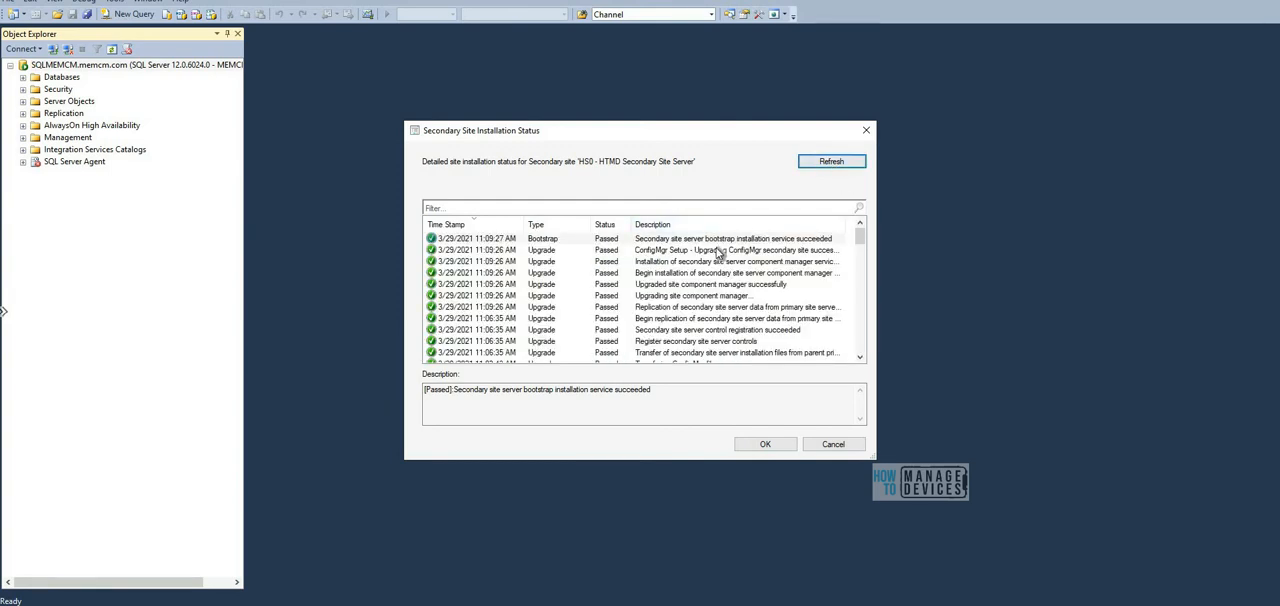
Step: Select the 'Upgrading ConfigMgr secondary site successfully' entry and highlight its description
click(700, 248)
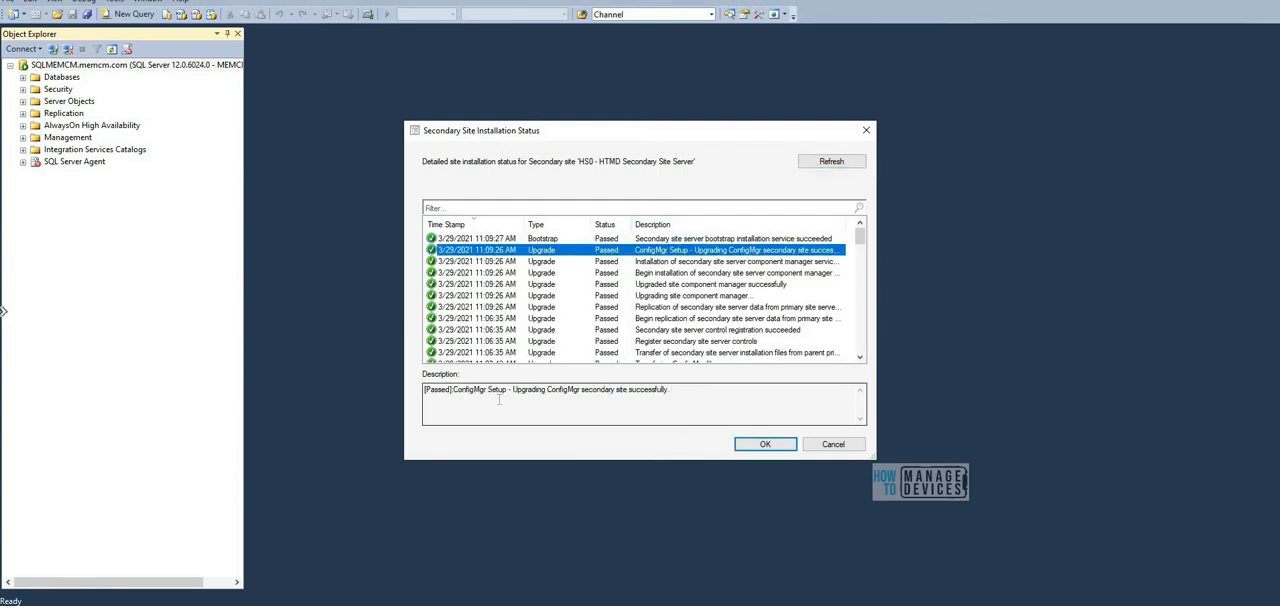
triple_click(544, 390)
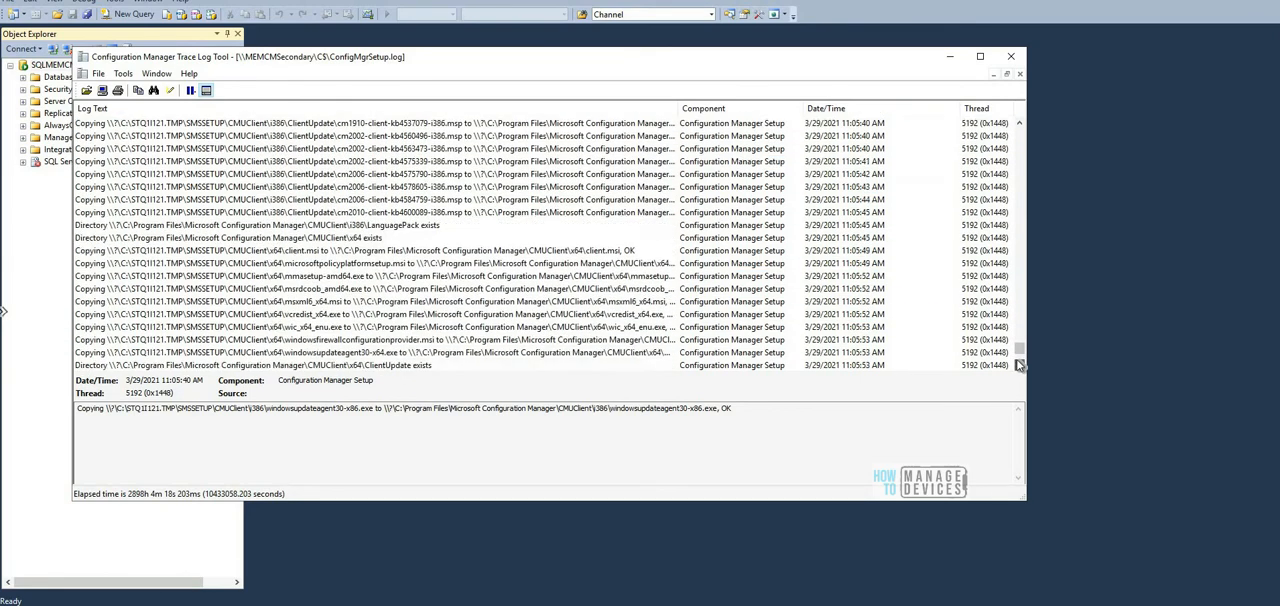
Step: Scroll to the log's end and select the 'secondary site upgrade completed' and final lines
scroll(down, 3)
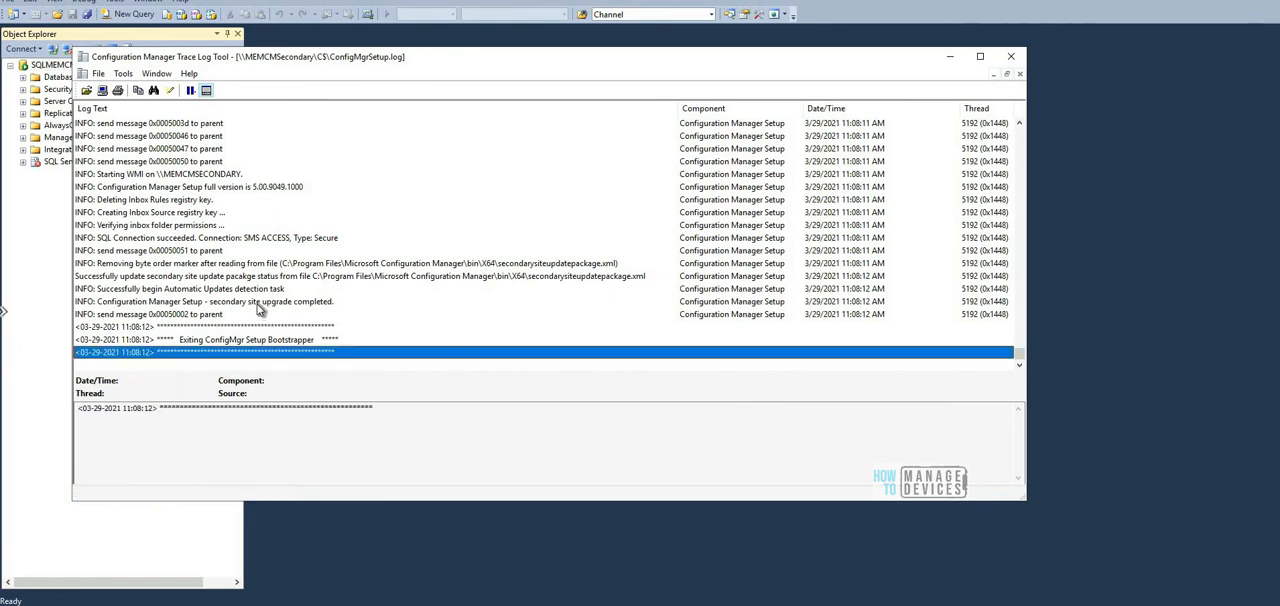
click(200, 300)
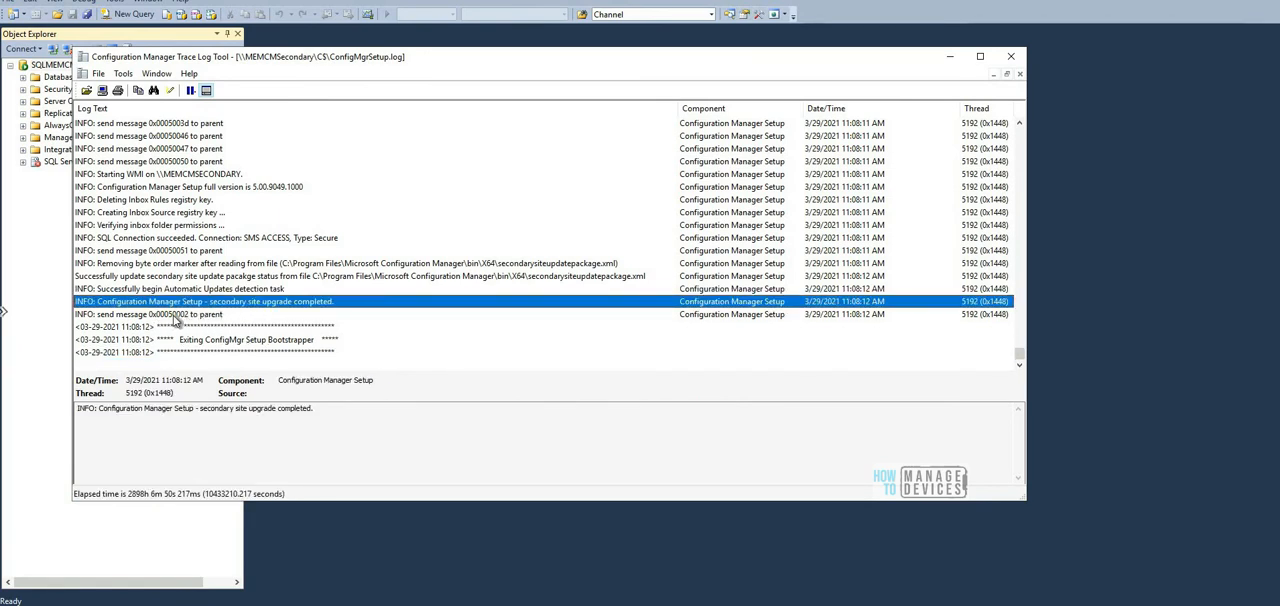
click(150, 314)
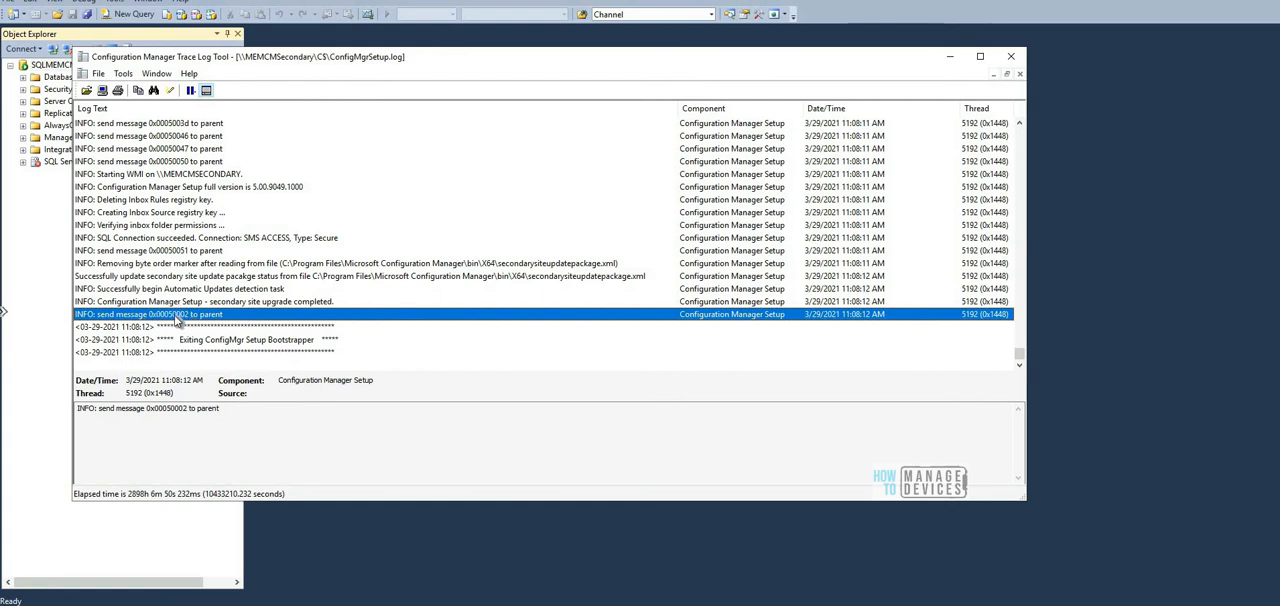
mouse_move(210, 324)
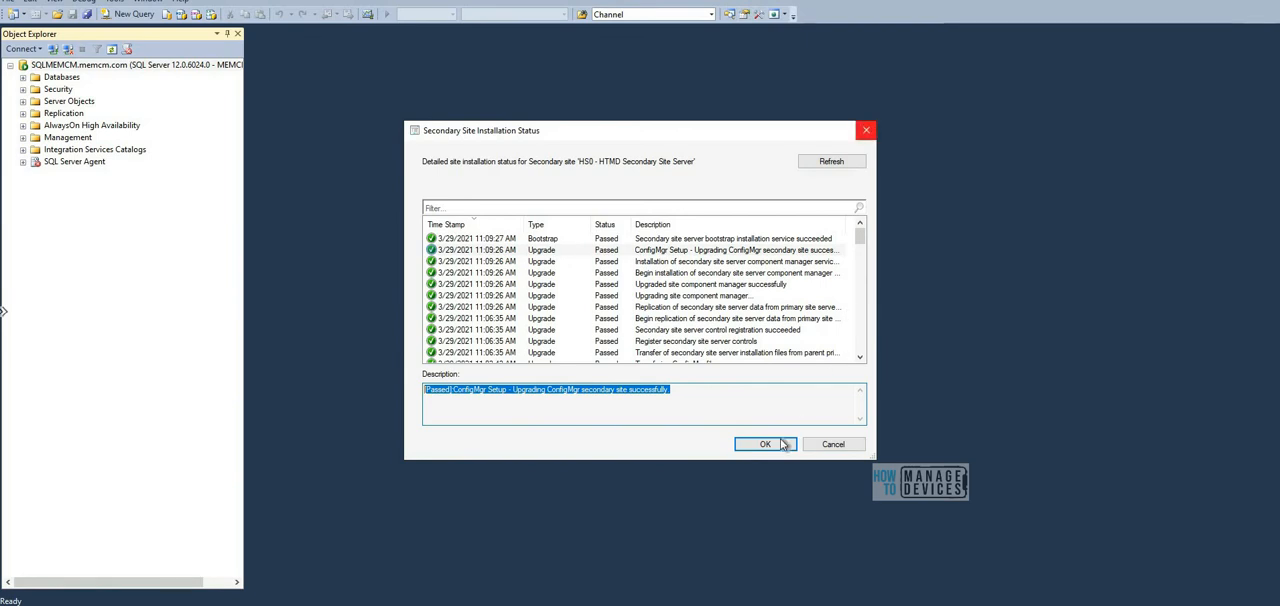
Step: Run select fnGetSecondarySiteCMUpdateStatus('HS0') against CM_MEM in a new query, returning 1
click(764, 444)
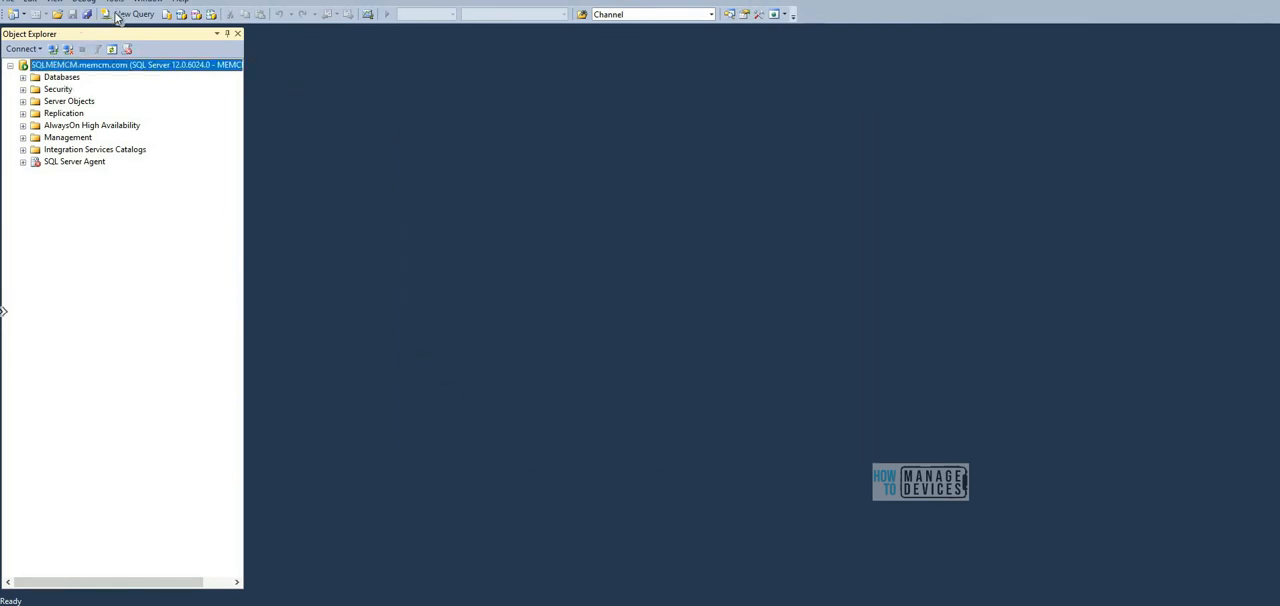
click(128, 14)
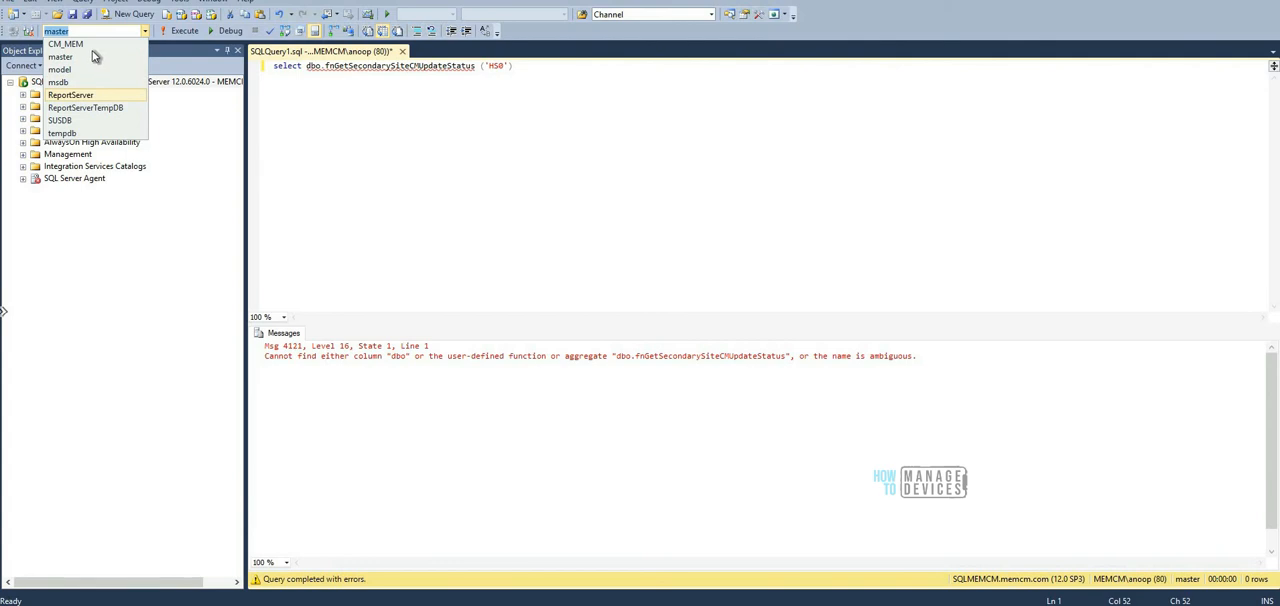
click(64, 44)
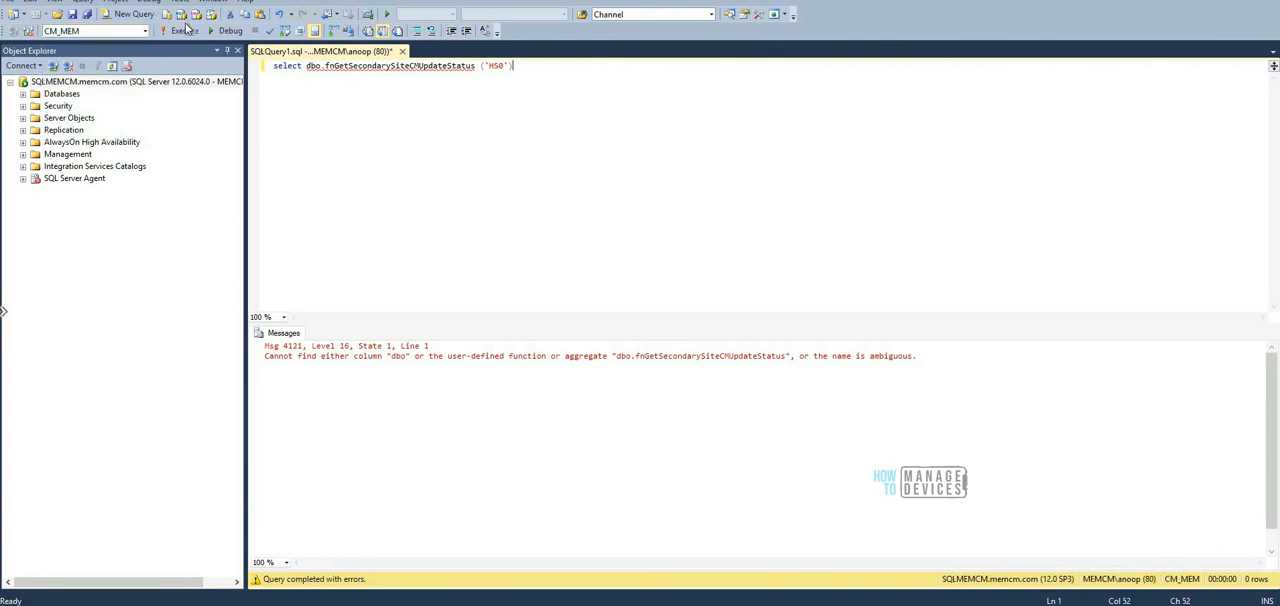
click(180, 30)
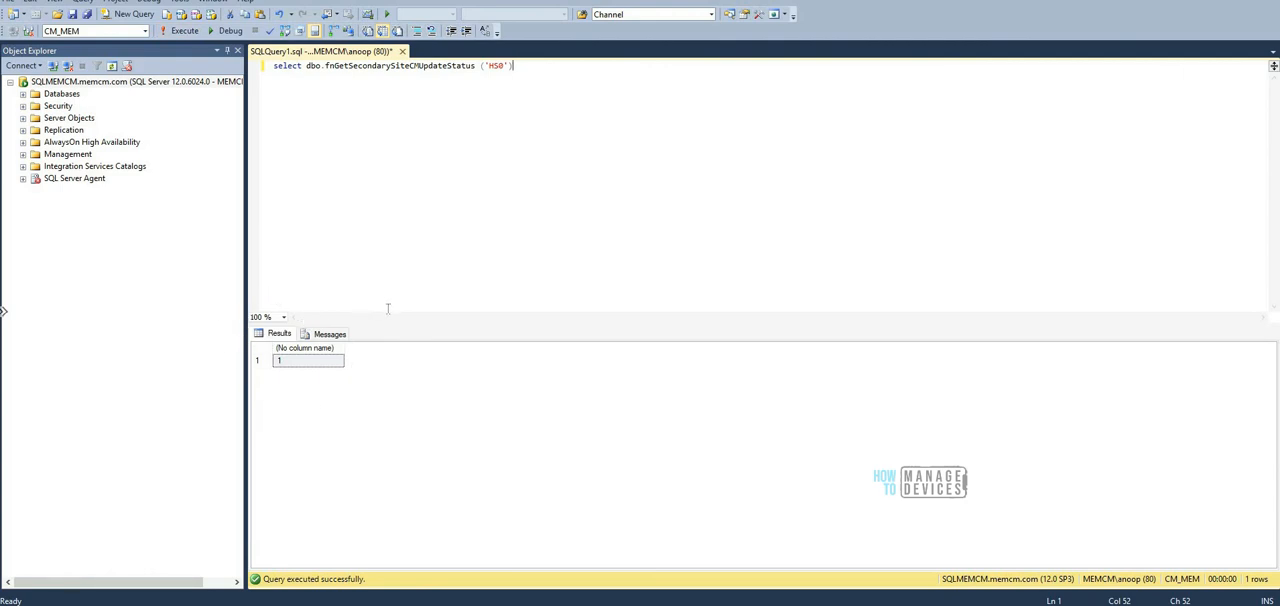
mouse_move(392, 328)
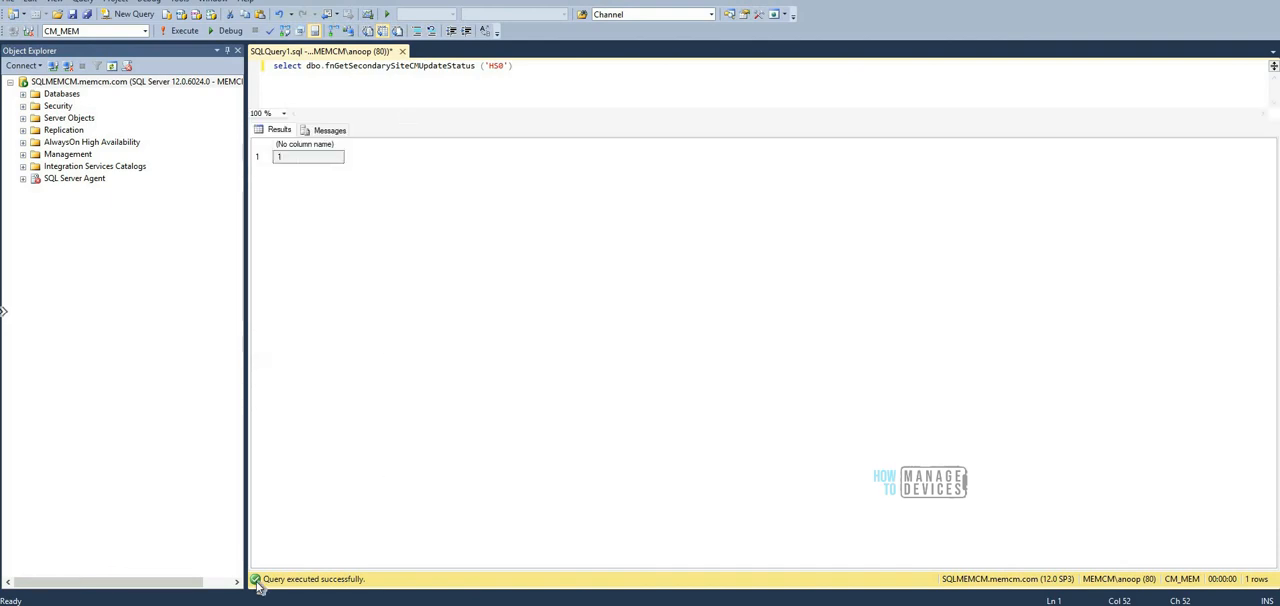
mouse_move(292, 440)
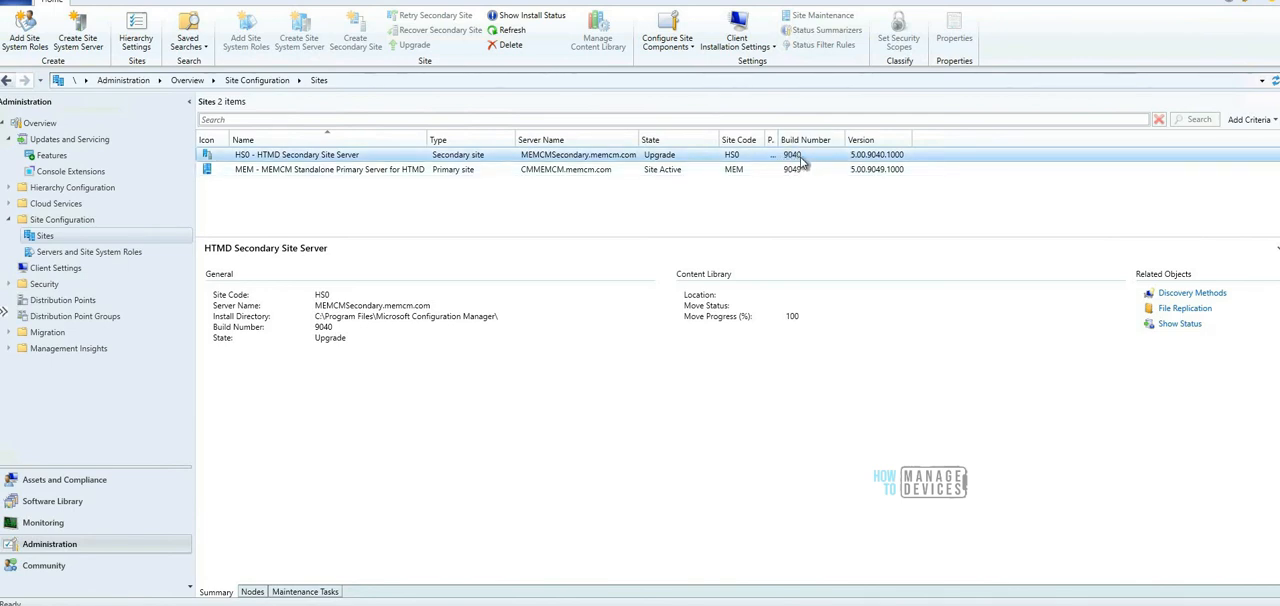
mouse_move(796, 160)
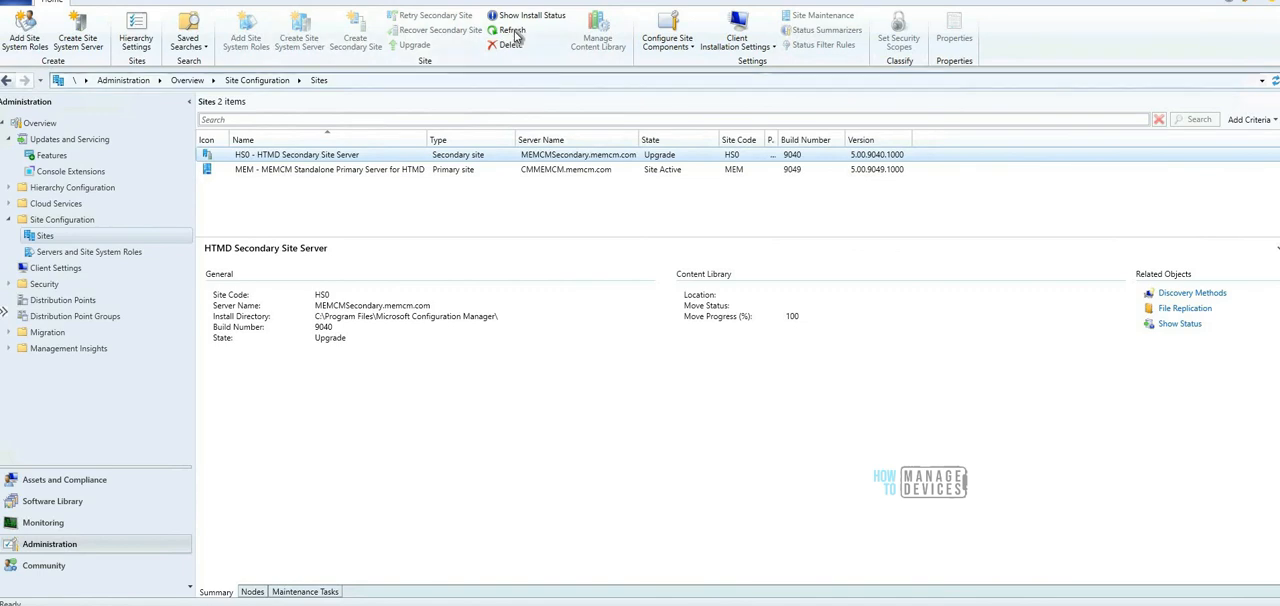
Step: Refresh the Sites list so HS0 shows Site Active at build 9049
click(512, 30)
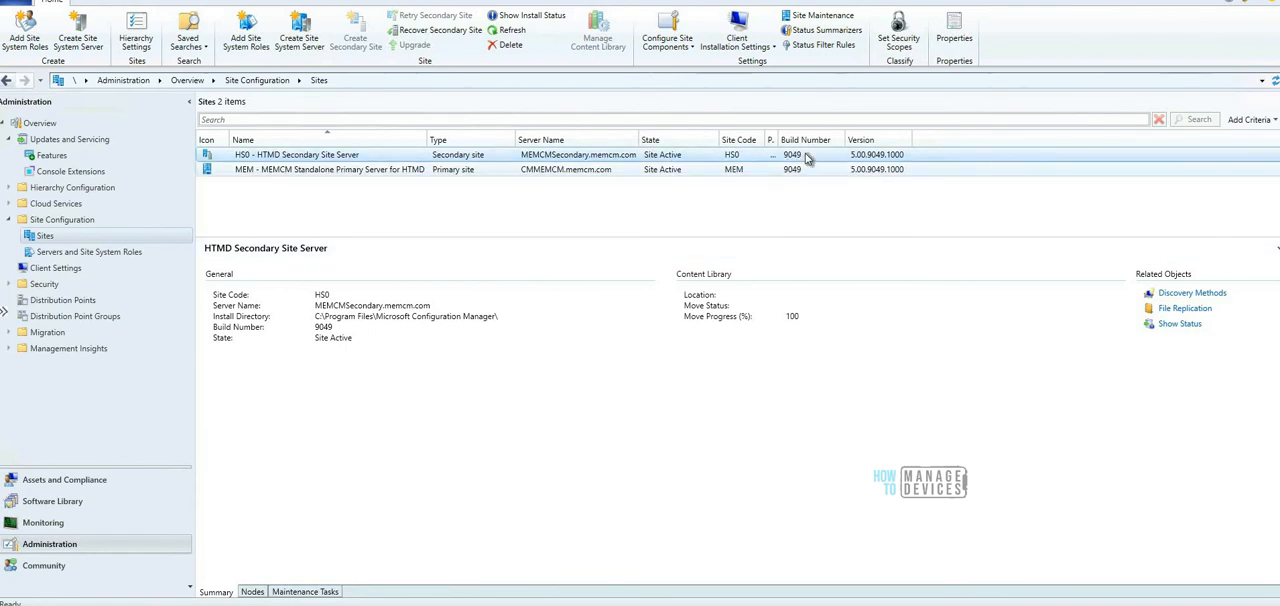
mouse_move(764, 164)
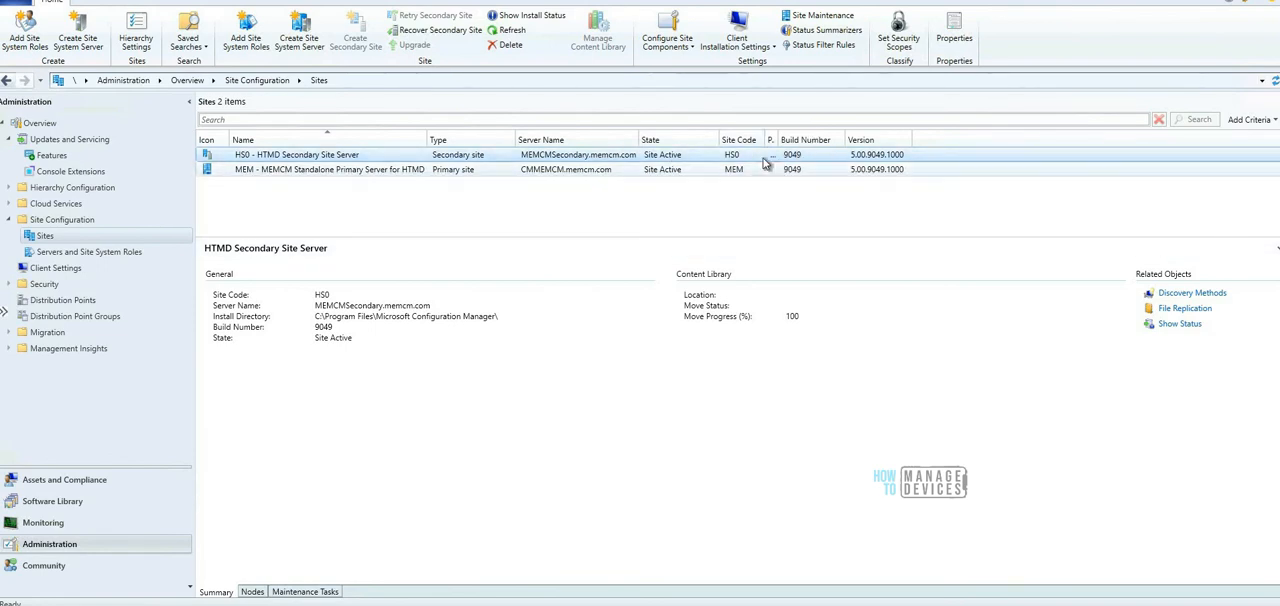
mouse_move(836, 190)
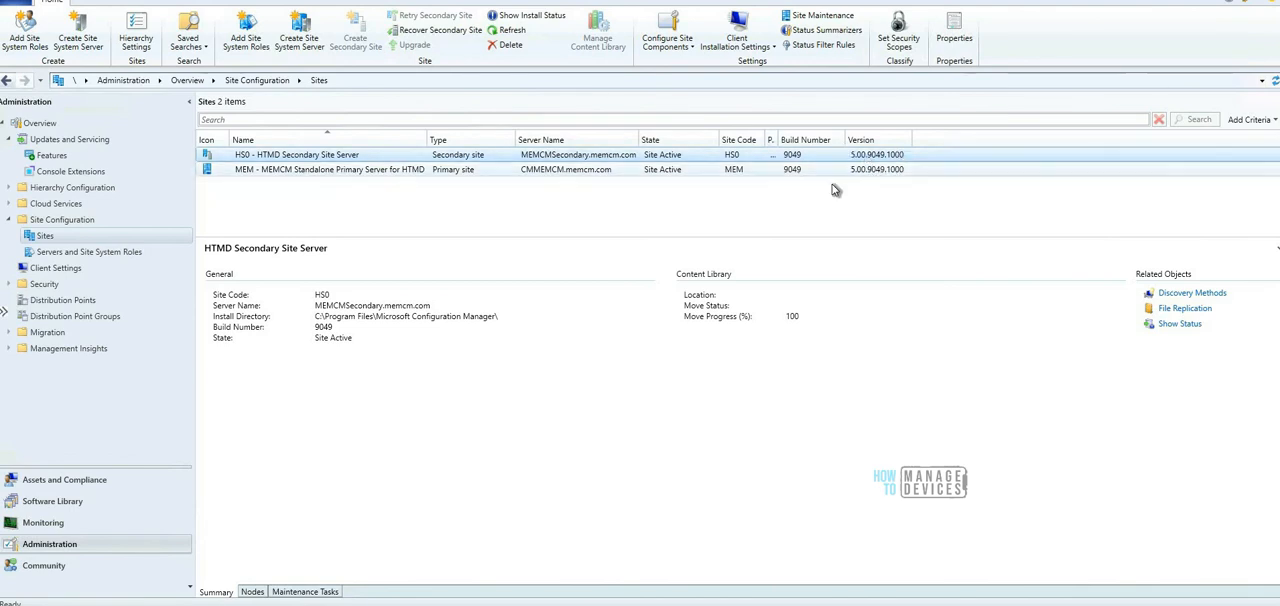
mouse_move(840, 180)
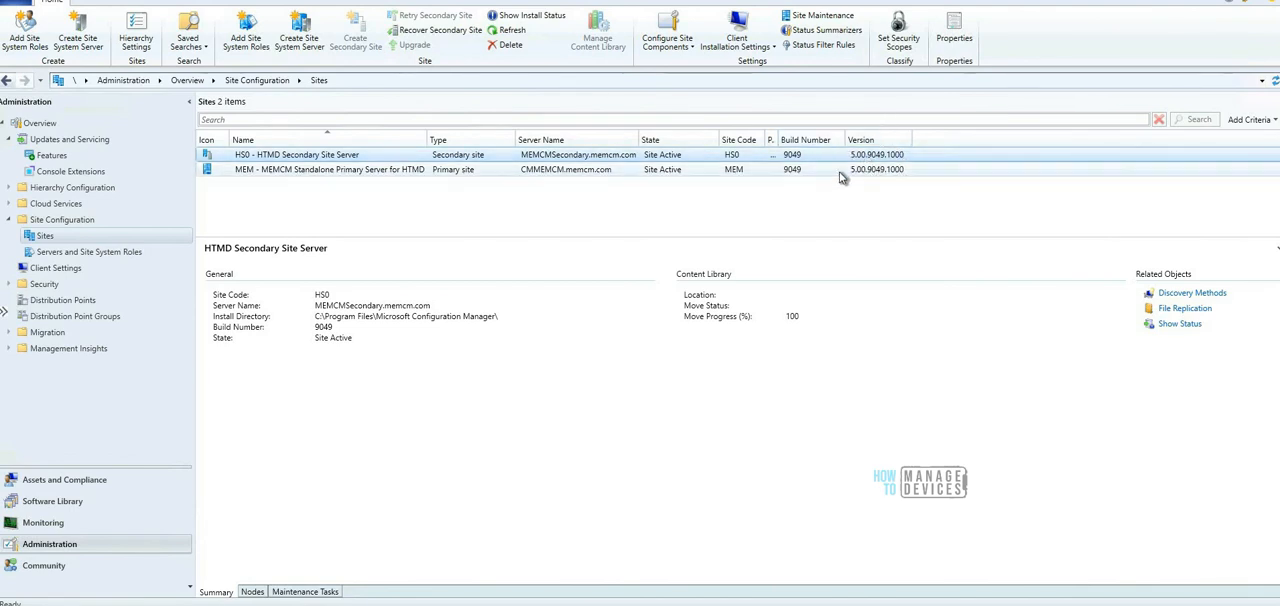
mouse_move(816, 214)
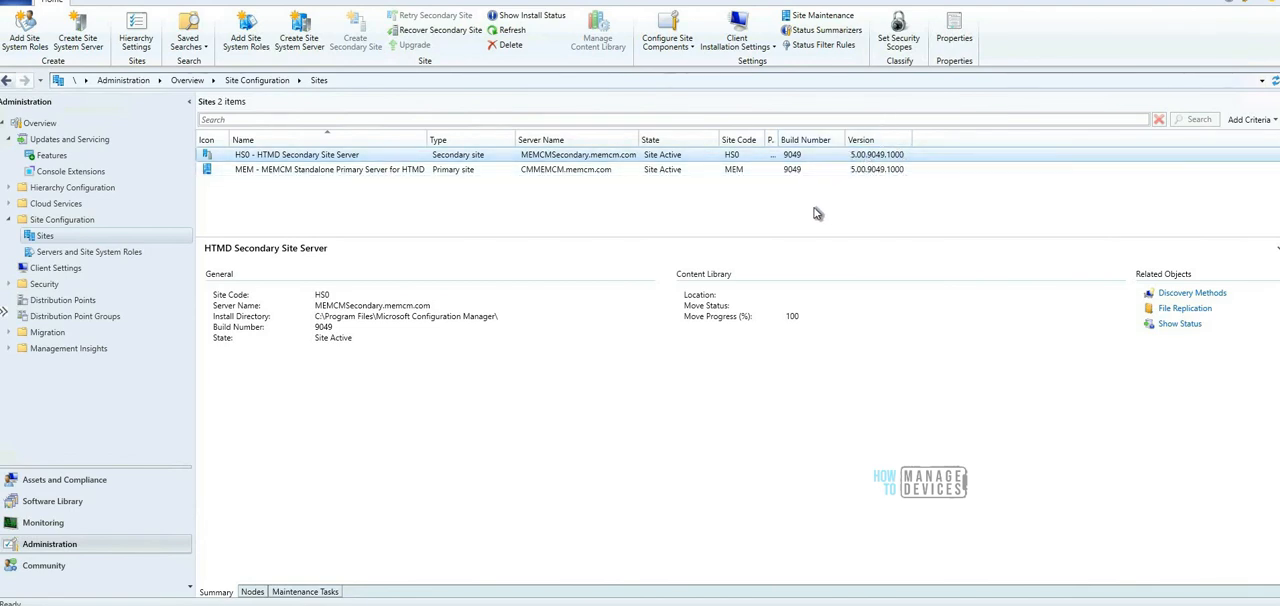